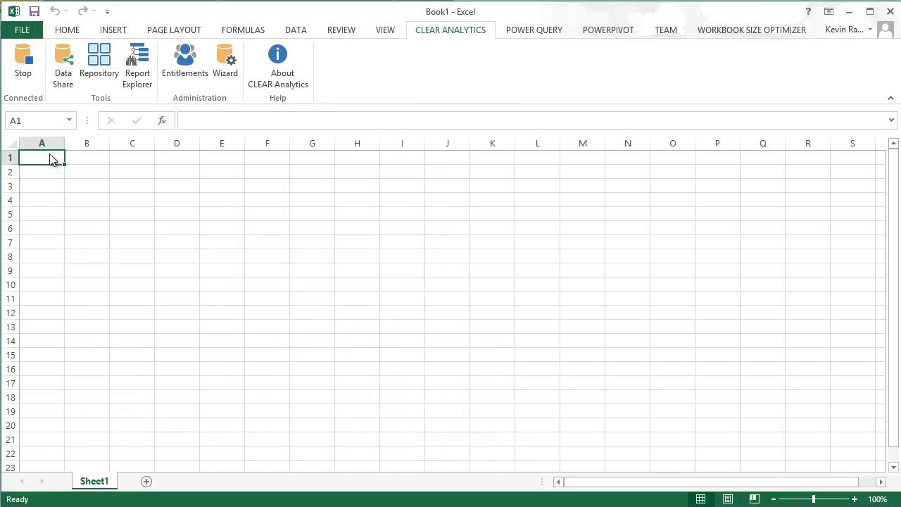
{"action": "mouse_move", "coordinate": [225, 63]}
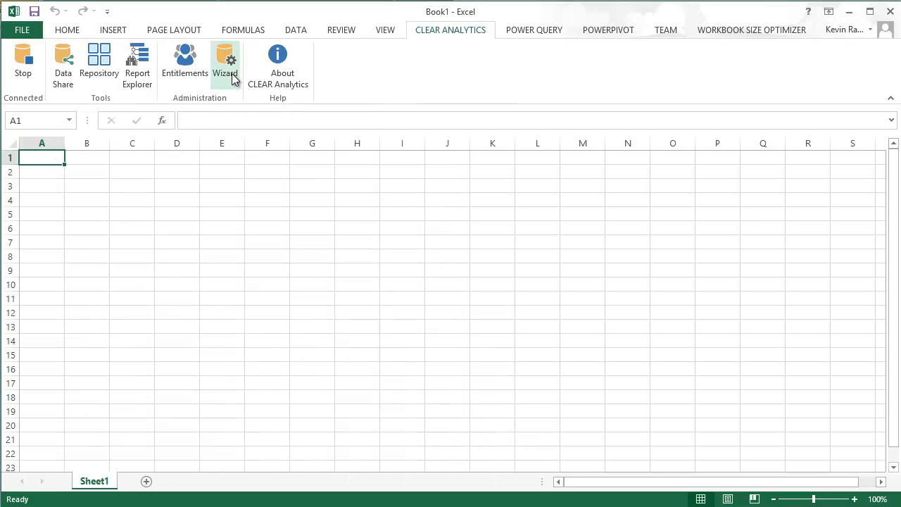
Step: Launch the Clear Analytics Business Domain Wizard and move past its welcome page
{"action": "left_click", "coordinate": [225, 63]}
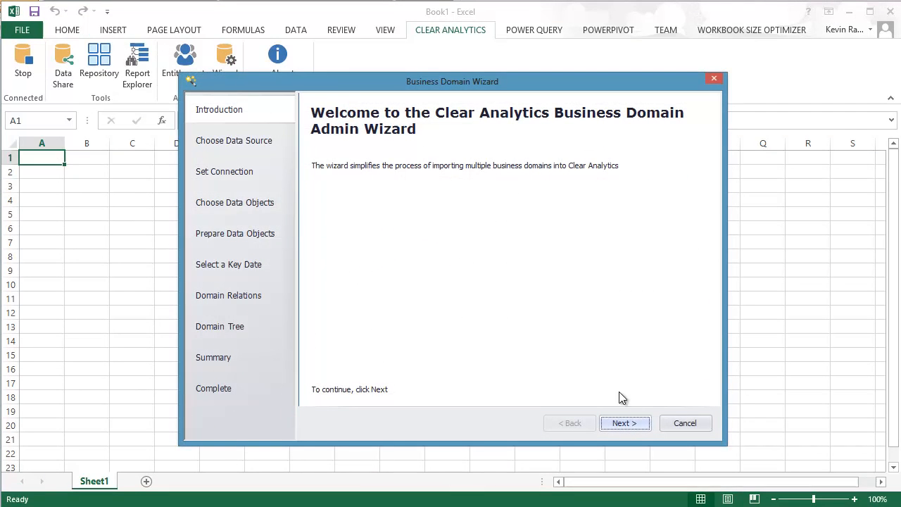
{"action": "mouse_move", "coordinate": [648, 421]}
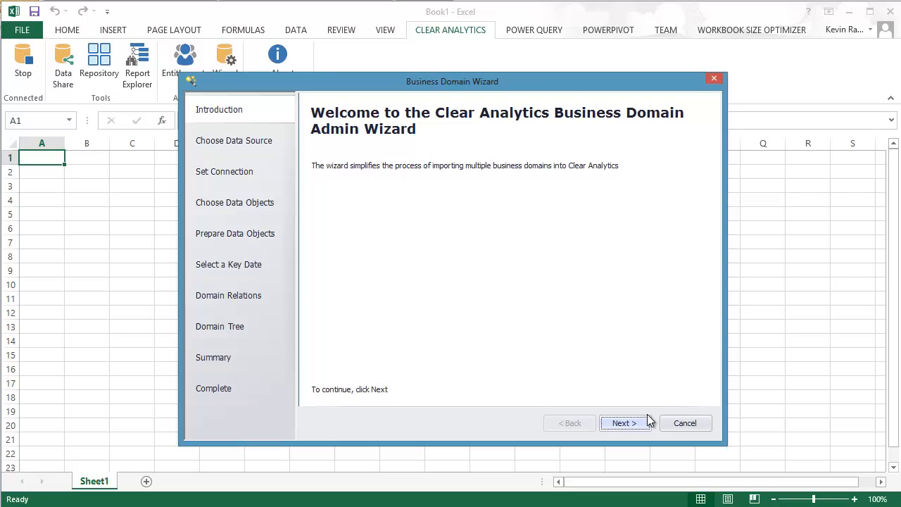
{"action": "left_click", "coordinate": [622, 423]}
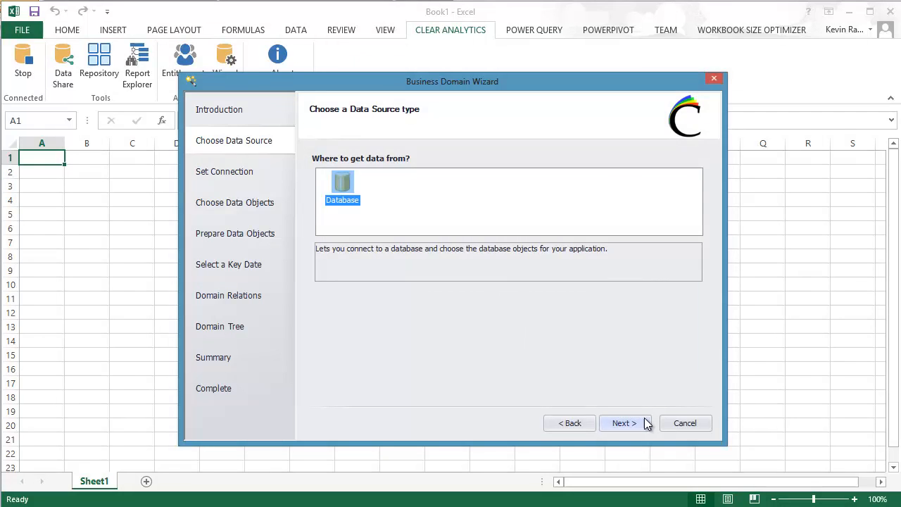
Step: Start a new connection using Microsoft SQL Server with the .NET Framework Data Provider for SQL Server
{"action": "left_click", "coordinate": [622, 422]}
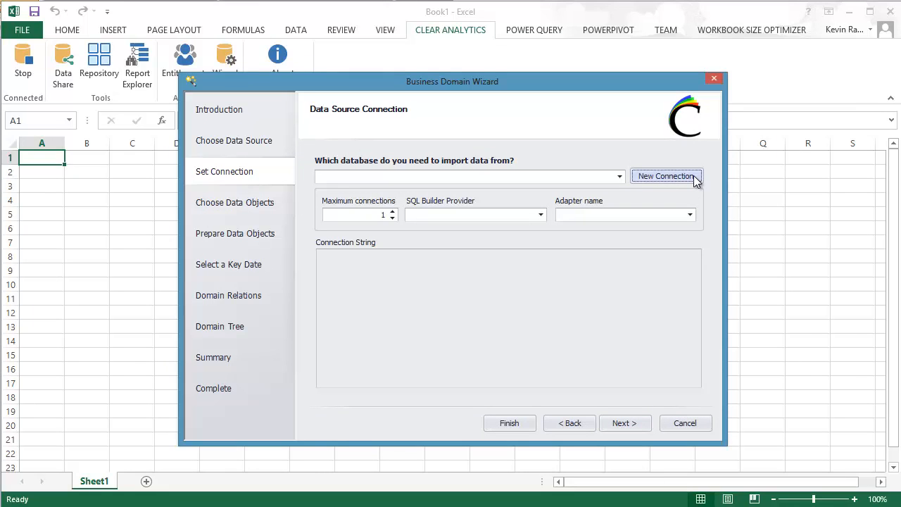
{"action": "left_click", "coordinate": [665, 176]}
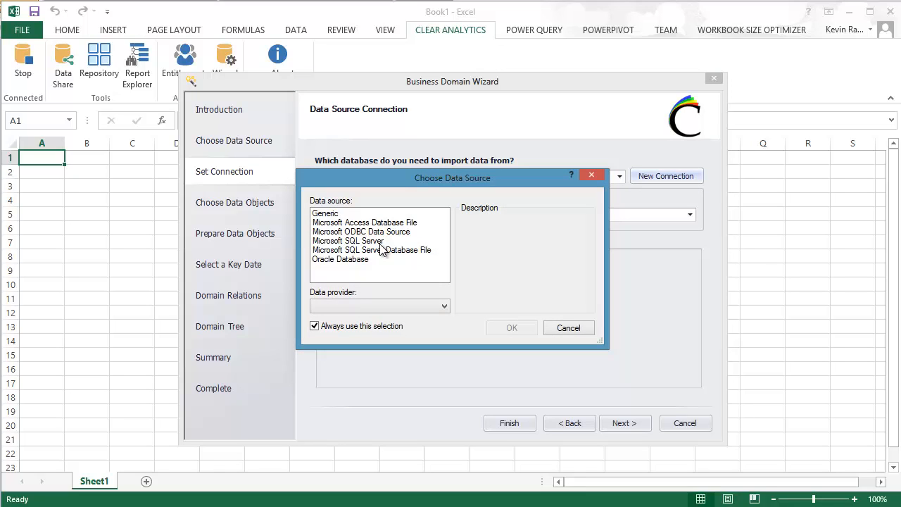
{"action": "left_click", "coordinate": [347, 241]}
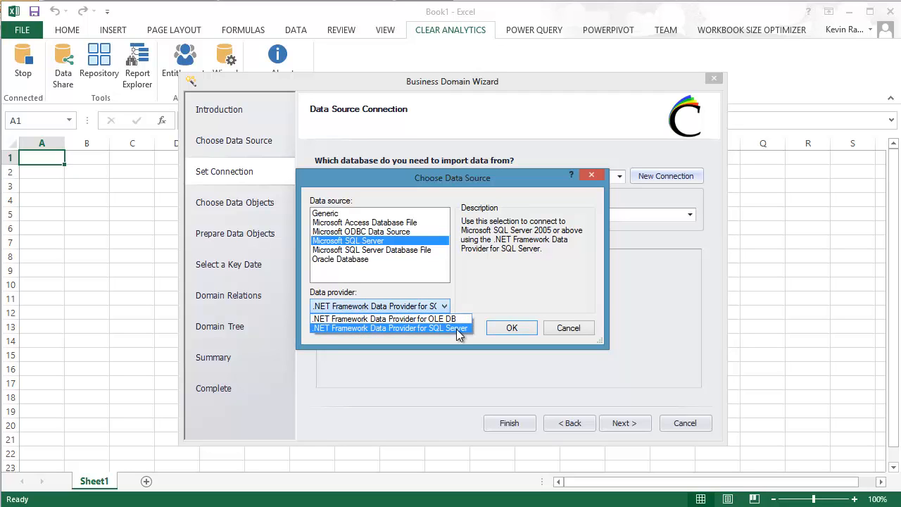
{"action": "left_click", "coordinate": [389, 328]}
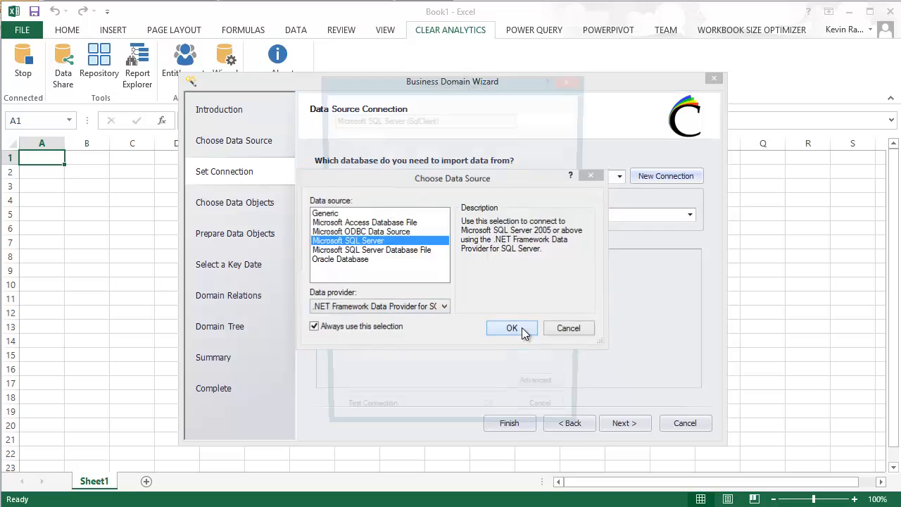
Step: Point the connection at server W8-DEV-01\SQL2012 with SQL Server authentication credentials
{"action": "left_click", "coordinate": [513, 328]}
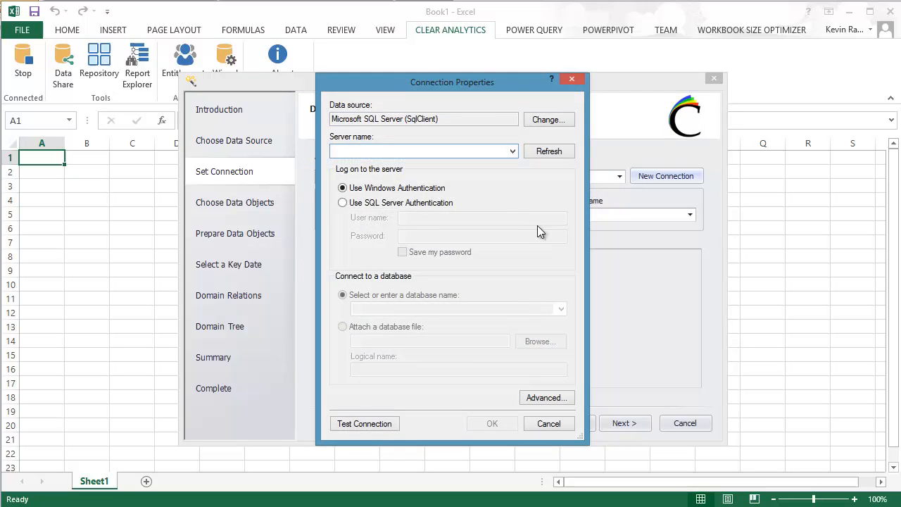
{"action": "left_click", "coordinate": [513, 151]}
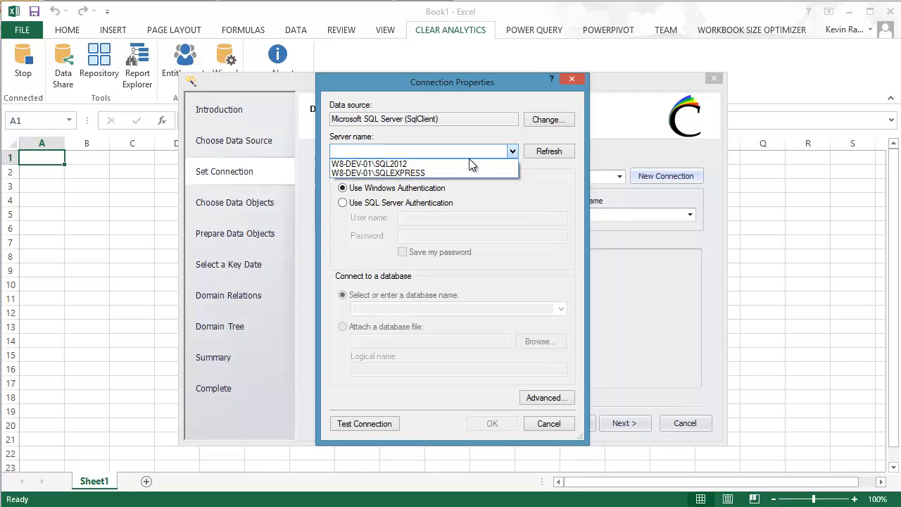
{"action": "left_click", "coordinate": [343, 203]}
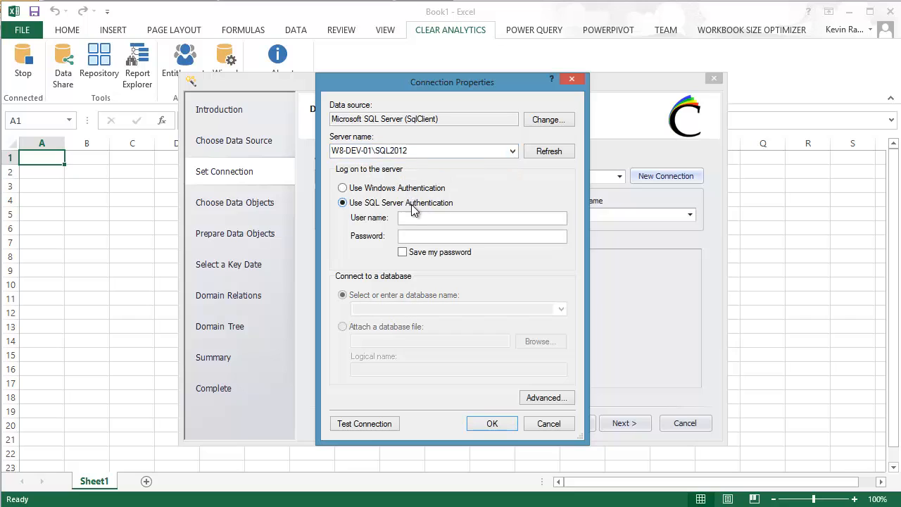
{"action": "left_click", "coordinate": [482, 217]}
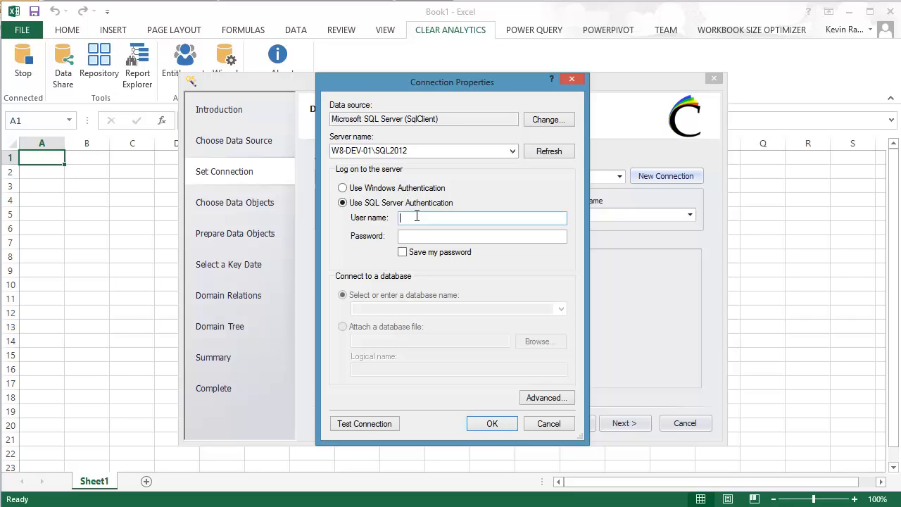
{"action": "type", "text": "sa"}
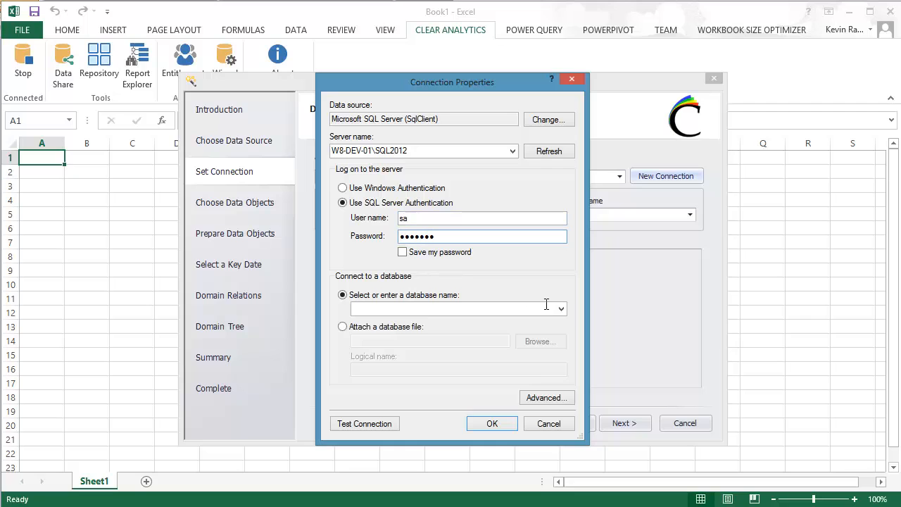
Step: Choose the AdventureWorks2012 database, test the connection and accept it
{"action": "left_click", "coordinate": [560, 308]}
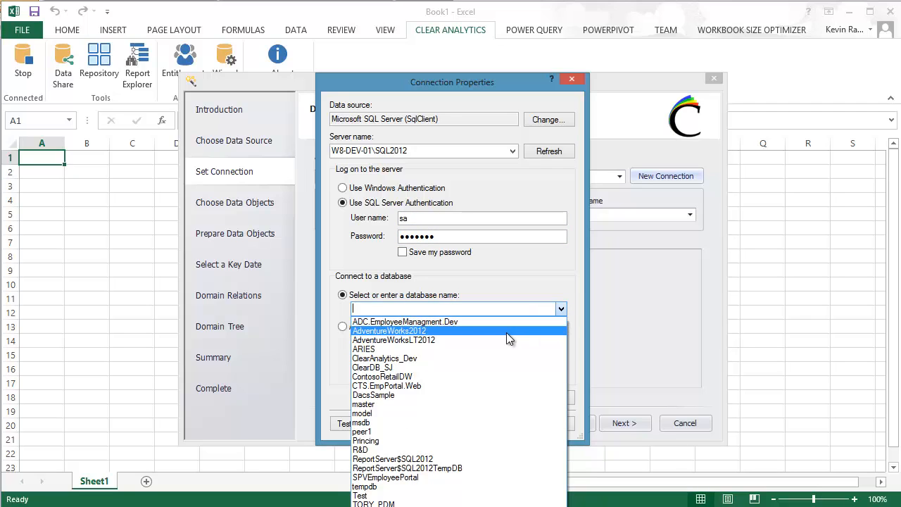
{"action": "left_click", "coordinate": [389, 330]}
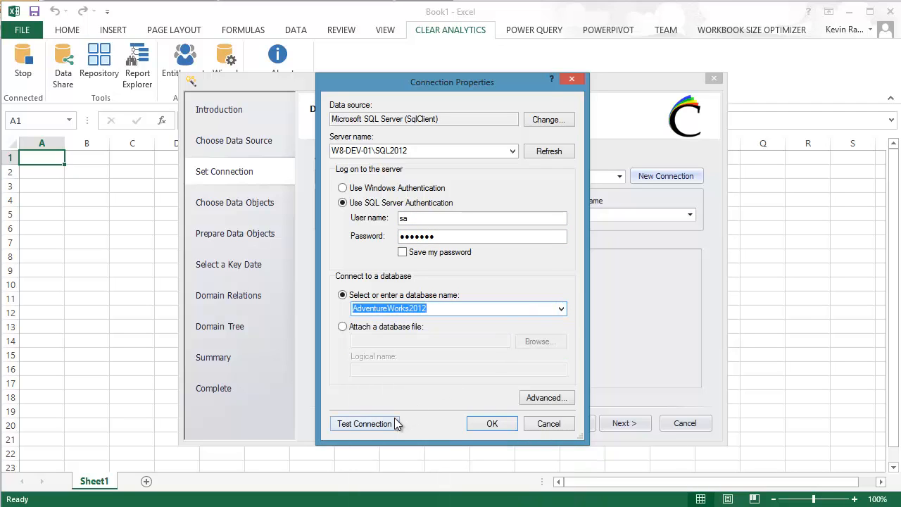
{"action": "left_click", "coordinate": [457, 308]}
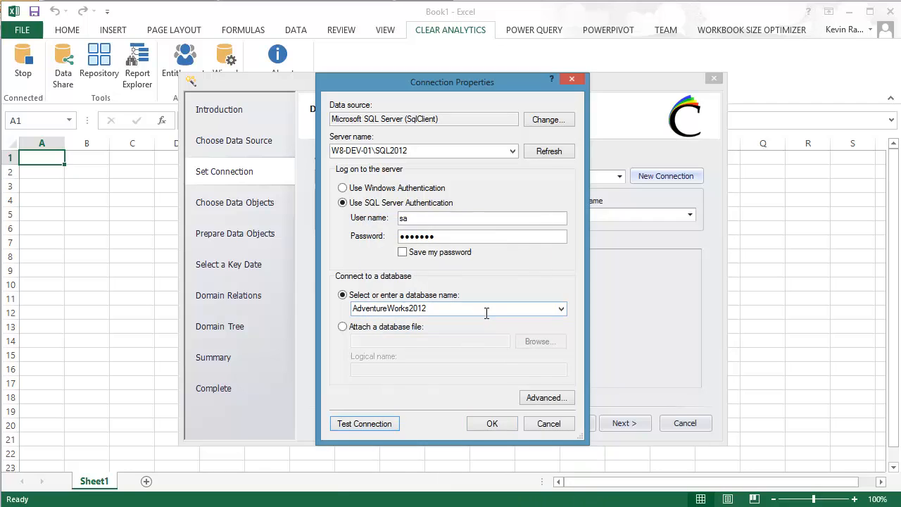
{"action": "left_click", "coordinate": [492, 422]}
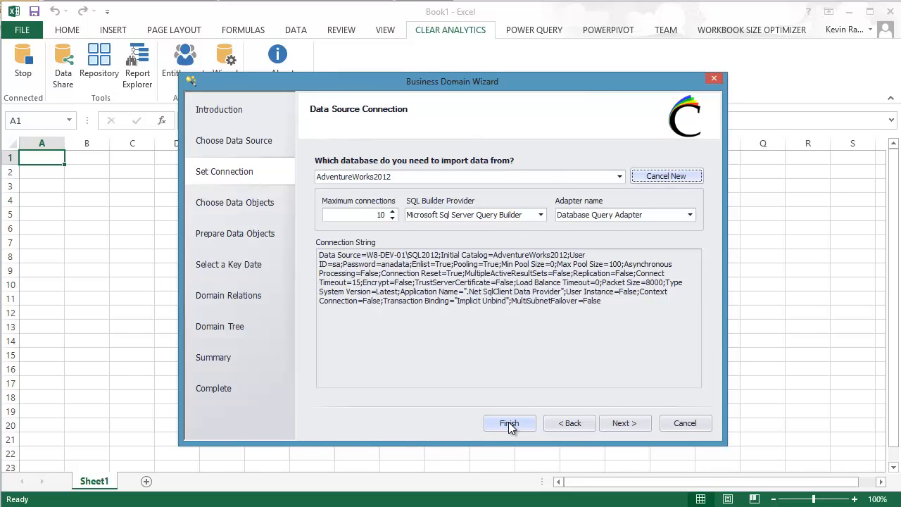
Step: Finish the connection and filter the Data Manager's objects to the SalesLT schema
{"action": "left_click", "coordinate": [510, 422]}
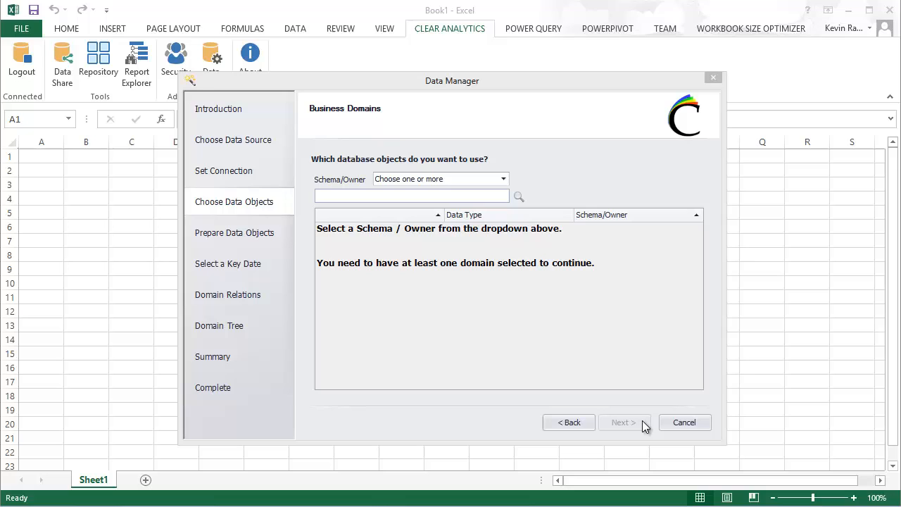
{"action": "mouse_move", "coordinate": [622, 411]}
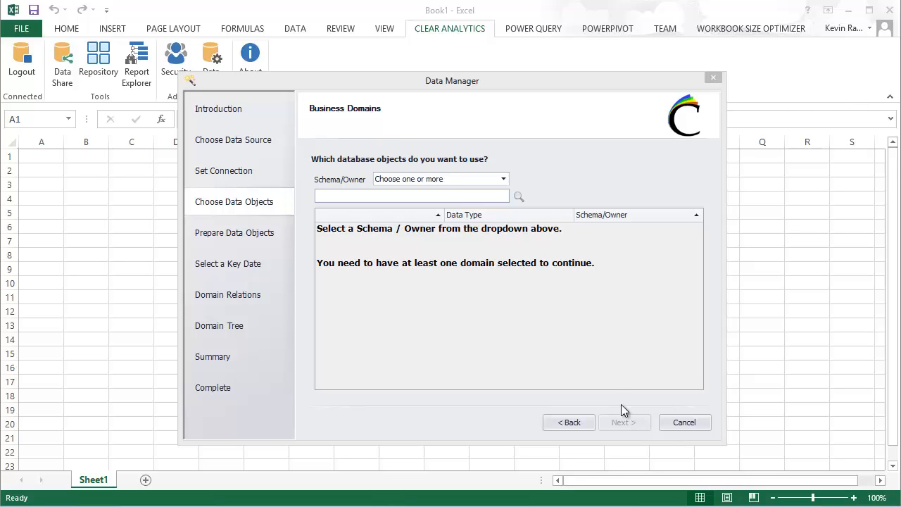
{"action": "mouse_move", "coordinate": [529, 245]}
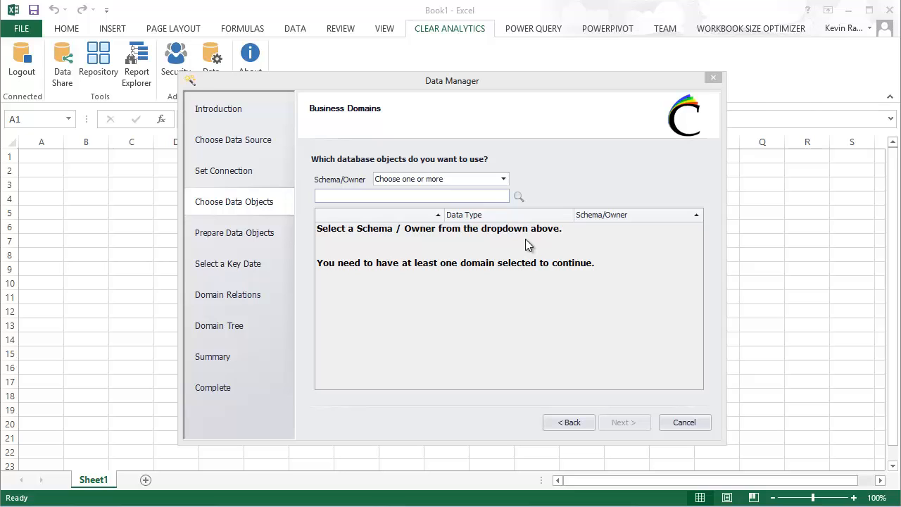
{"action": "left_click", "coordinate": [503, 177]}
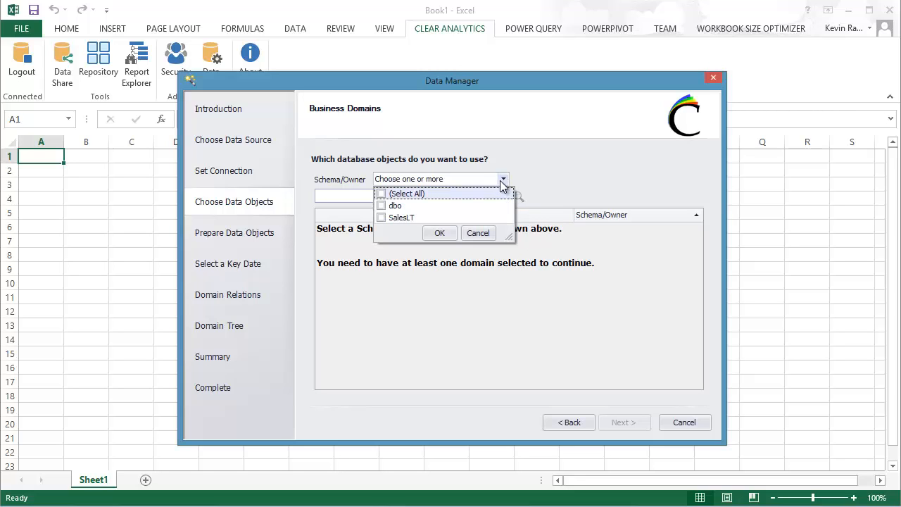
{"action": "left_click", "coordinate": [381, 217]}
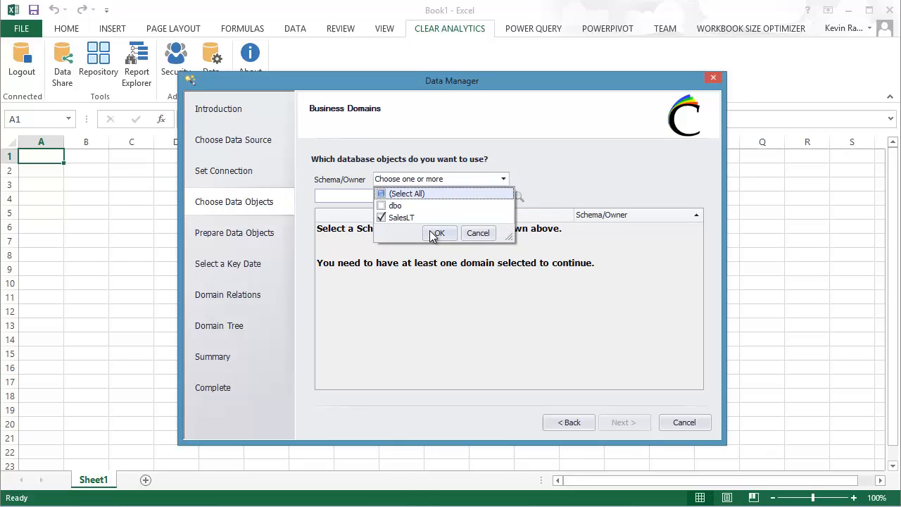
{"action": "left_click", "coordinate": [437, 233]}
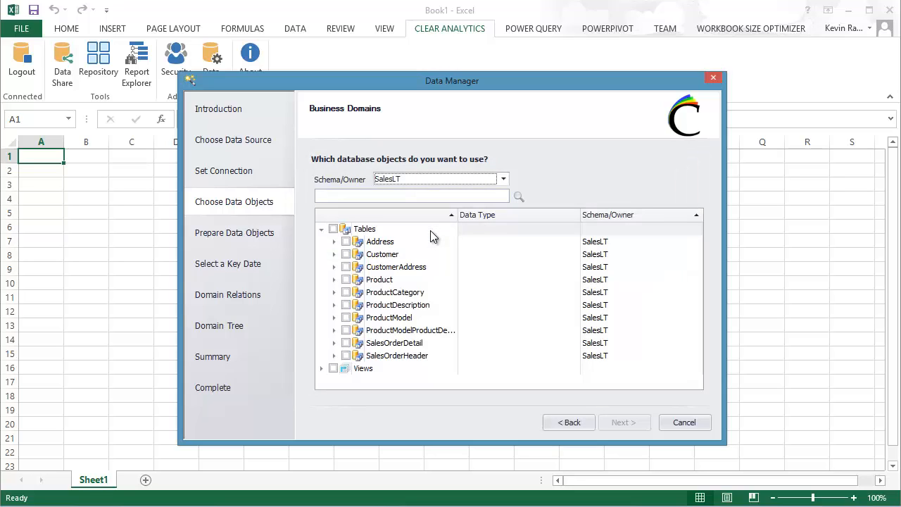
Step: Include the Customer table and Product's Color, ProductID and Size columns as data objects
{"action": "left_click", "coordinate": [335, 253]}
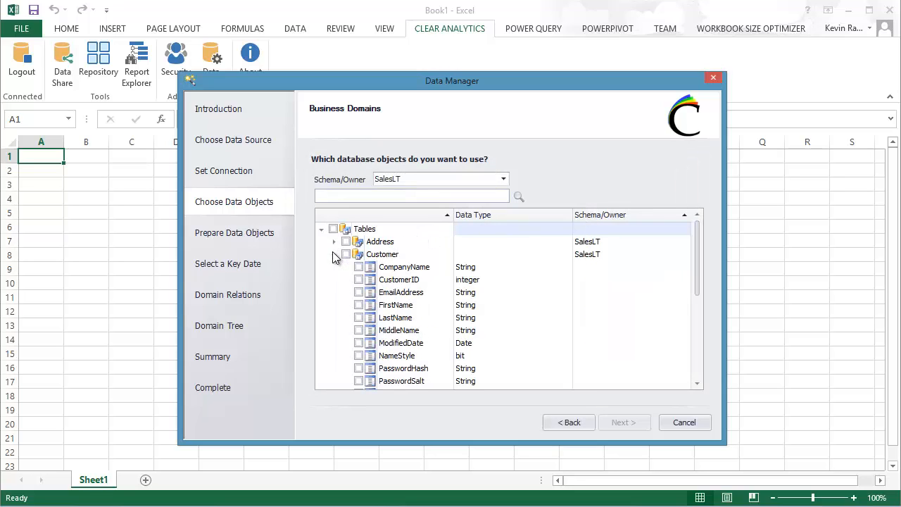
{"action": "left_click", "coordinate": [346, 253]}
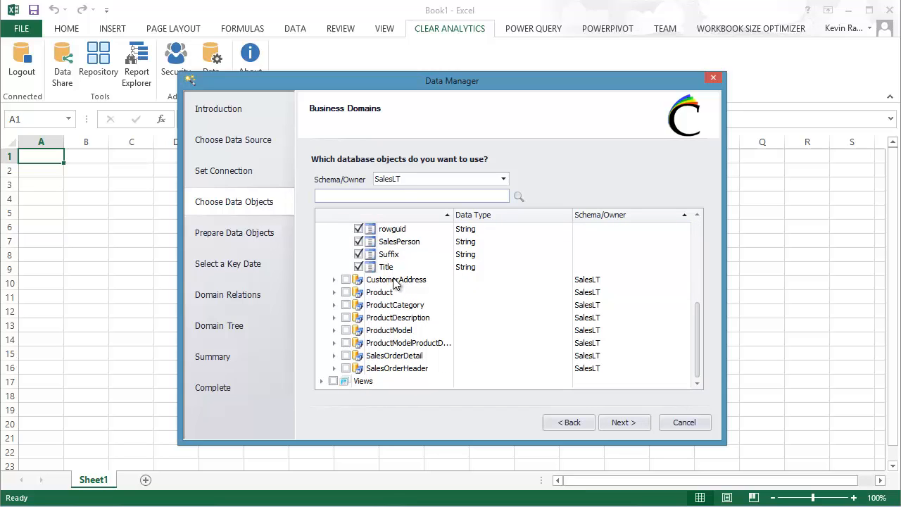
{"action": "left_click", "coordinate": [335, 292]}
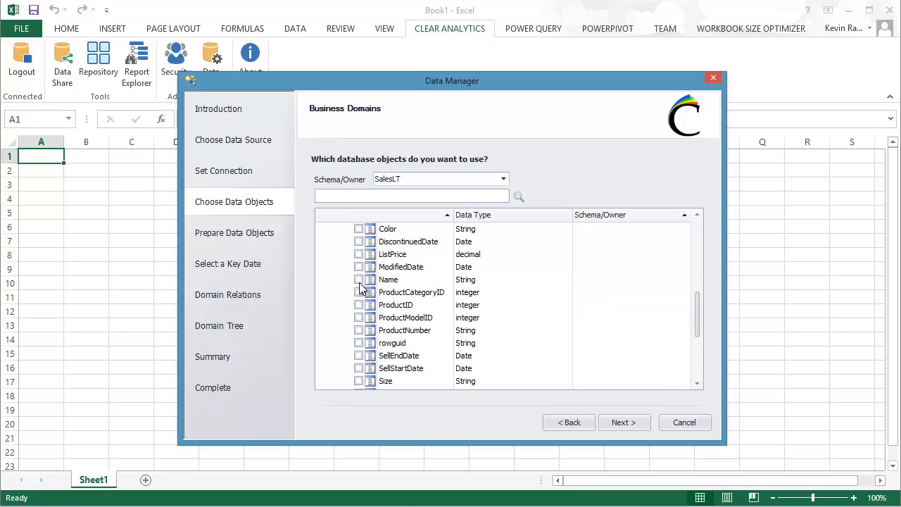
{"action": "left_click", "coordinate": [359, 228]}
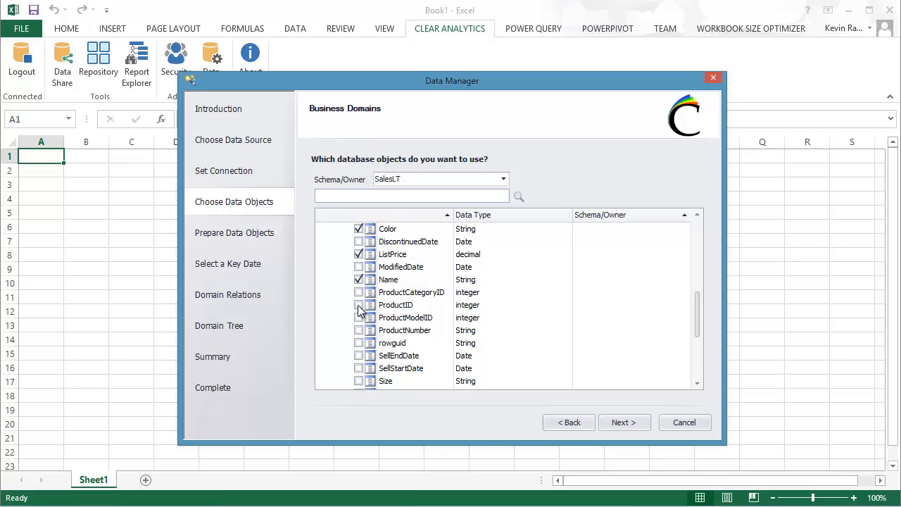
{"action": "left_click", "coordinate": [359, 304]}
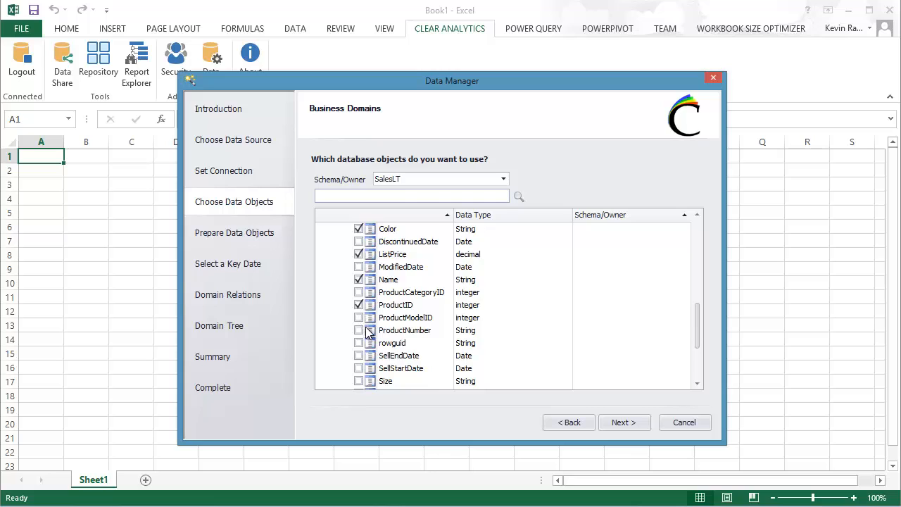
{"action": "scroll", "scroll_direction": "down", "scroll_amount": 3}
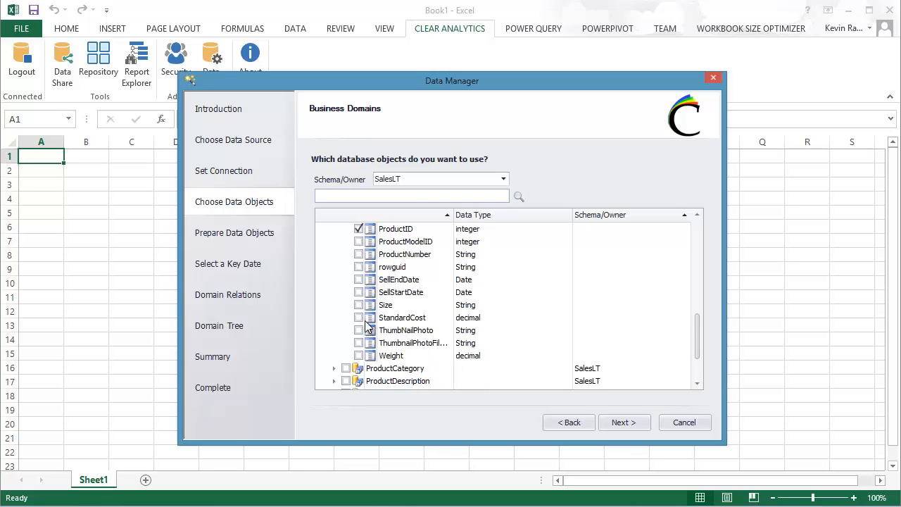
{"action": "left_click", "coordinate": [358, 305]}
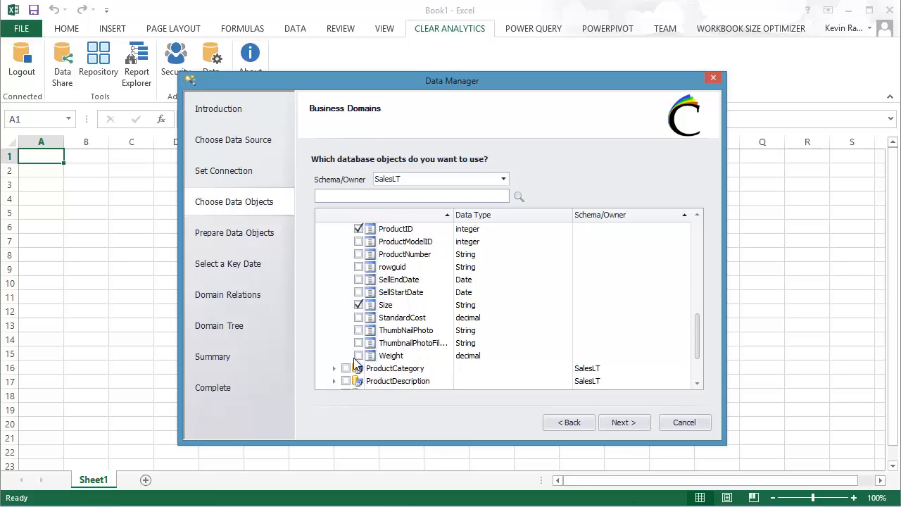
Step: Include the SalesOrderDetail and SalesOrderHeader tables and continue to preparing the domains
{"action": "scroll", "scroll_direction": "down", "scroll_amount": 3}
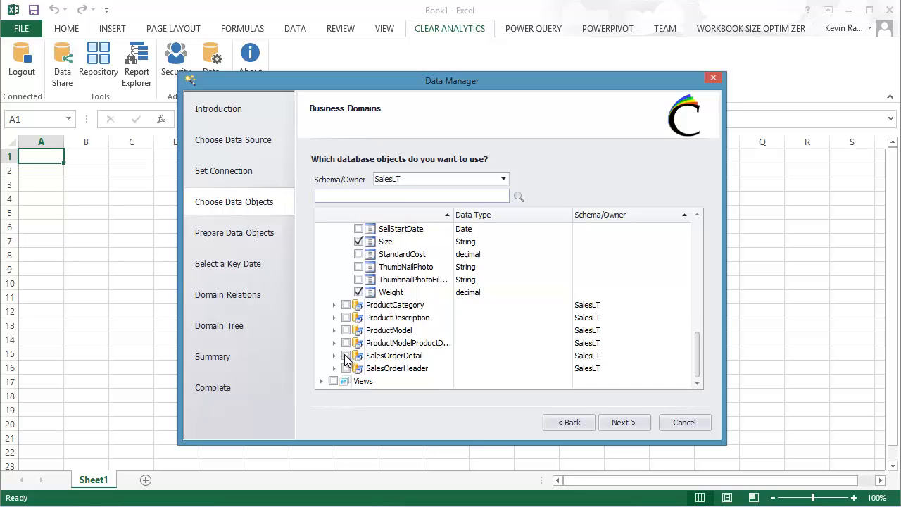
{"action": "left_click", "coordinate": [346, 355]}
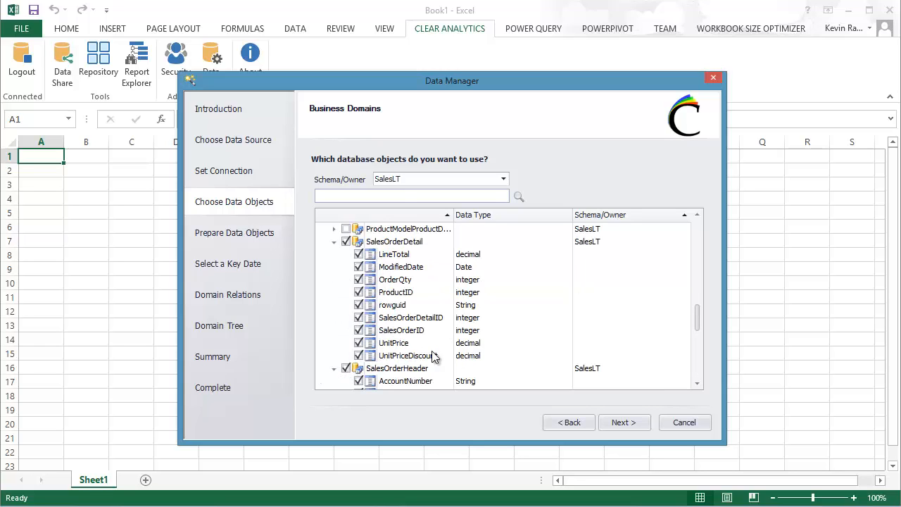
{"action": "scroll", "scroll_direction": "down", "scroll_amount": 3}
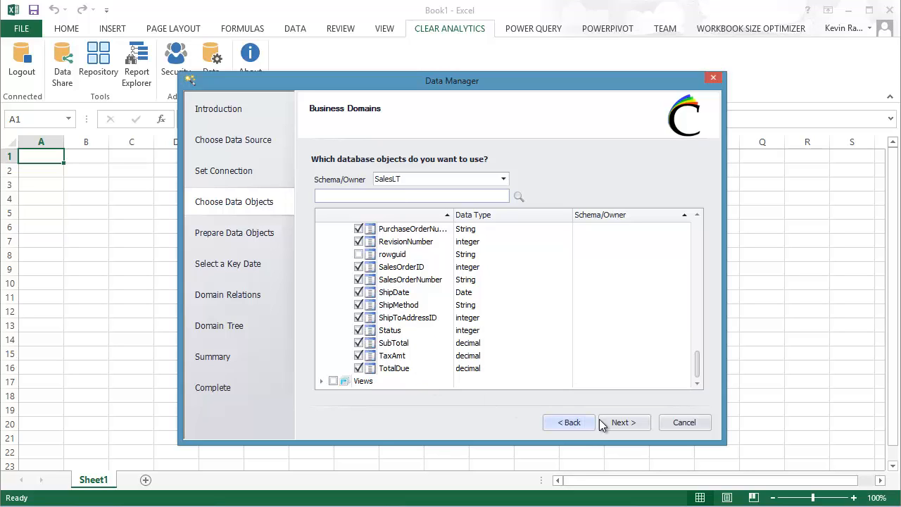
{"action": "left_click", "coordinate": [622, 423]}
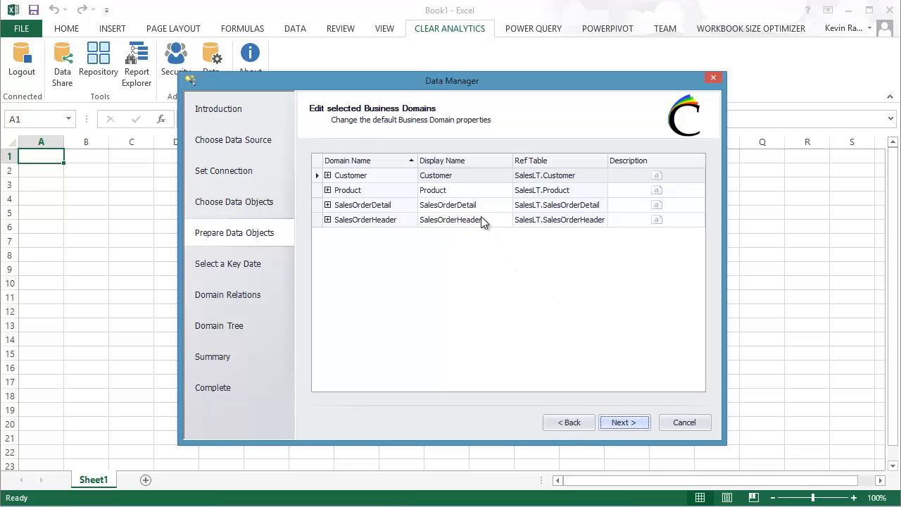
Step: Rename OrderQty's display name to Qty and SalesOrderHeader's to Header
{"action": "left_click", "coordinate": [327, 206]}
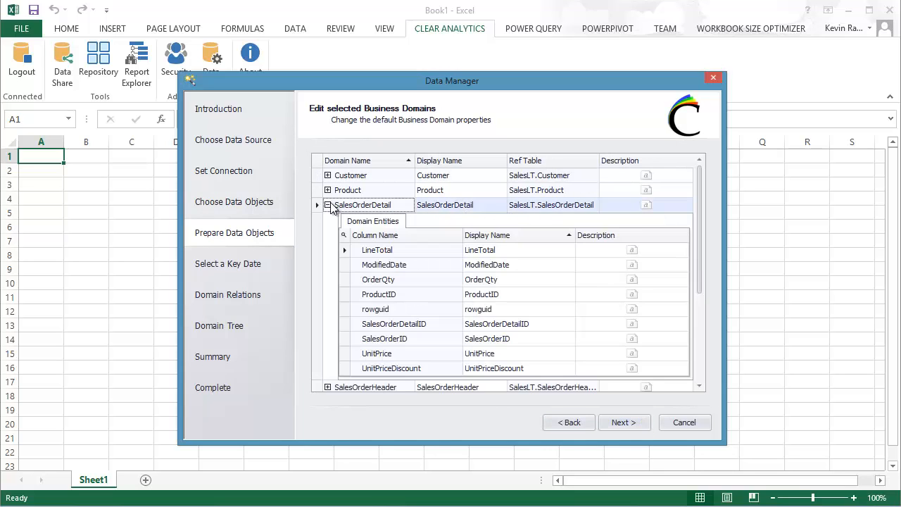
{"action": "scroll", "scroll_direction": "down", "scroll_amount": 3}
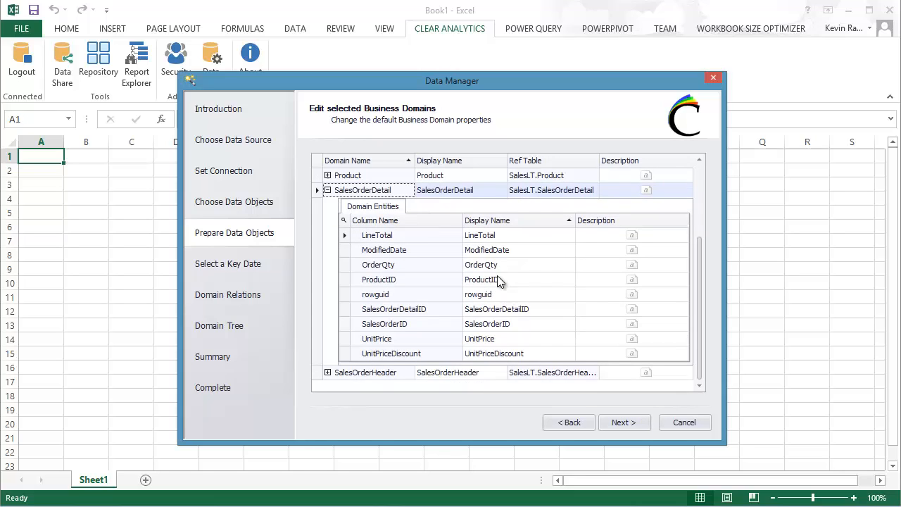
{"action": "left_click", "coordinate": [518, 264]}
{"action": "type", "text": "Qty"}
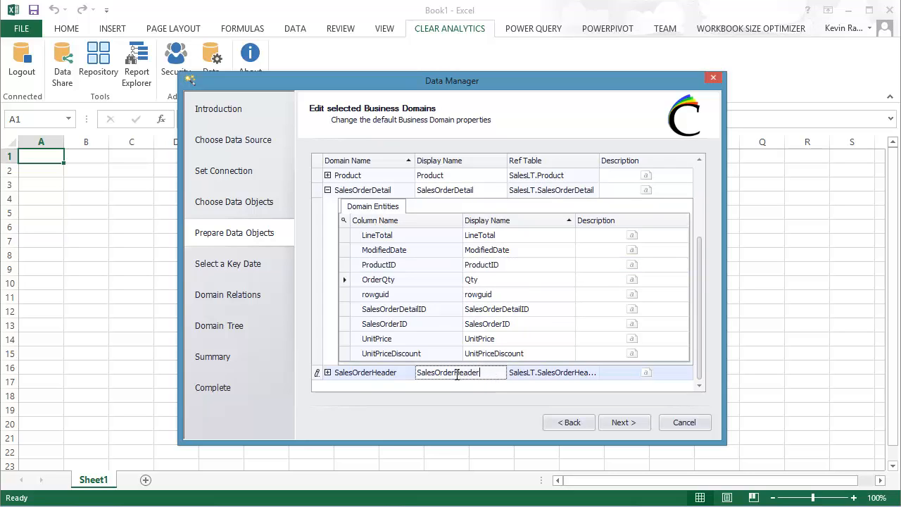
{"action": "double_click", "coordinate": [448, 371]}
{"action": "type", "text": "Header"}
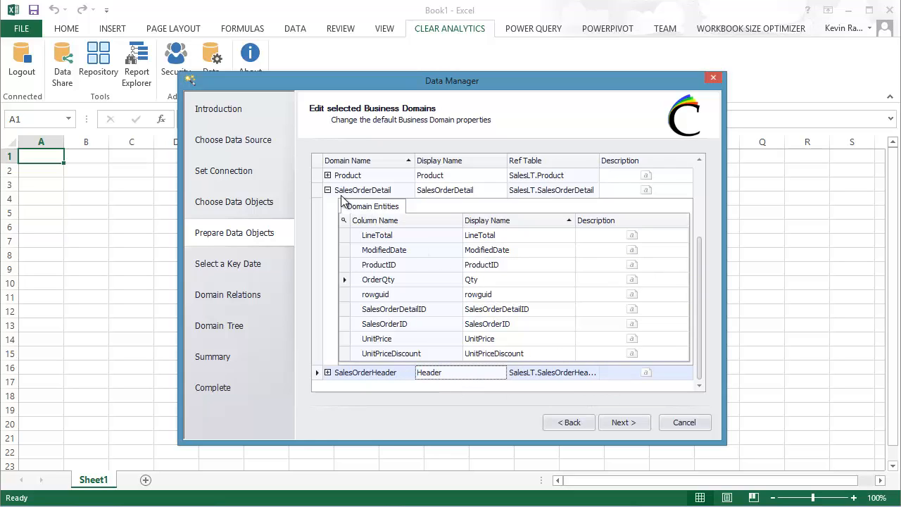
{"action": "left_click", "coordinate": [327, 189]}
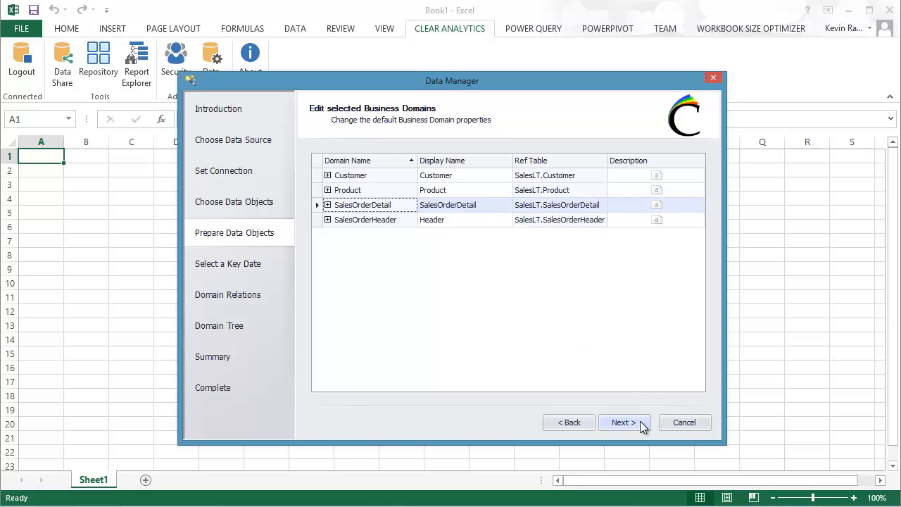
Step: Make SalesOrderHeader.OrderDate the key date and continue to domain relations
{"action": "left_click", "coordinate": [624, 422]}
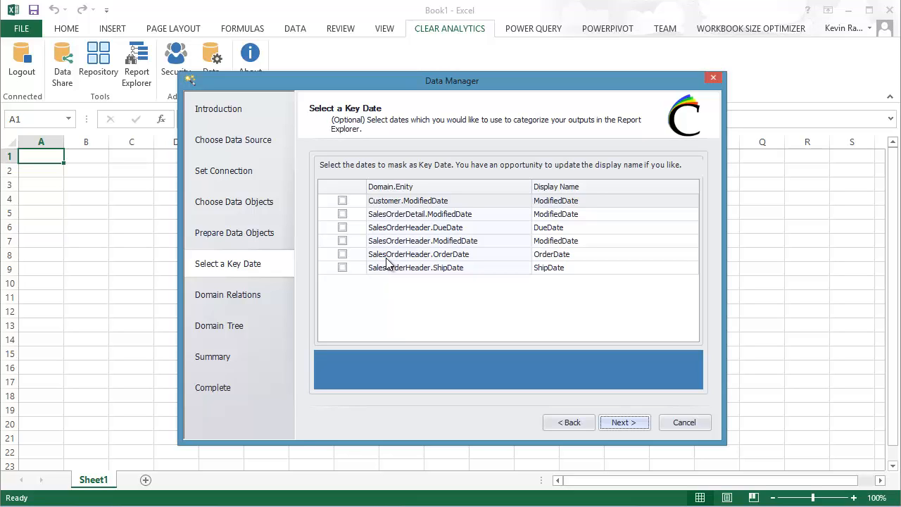
{"action": "left_click", "coordinate": [342, 254]}
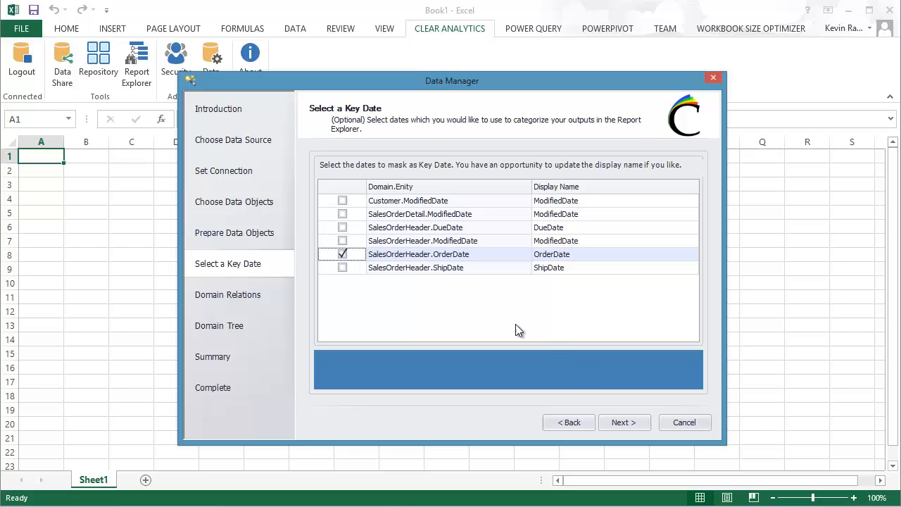
{"action": "left_click", "coordinate": [623, 423]}
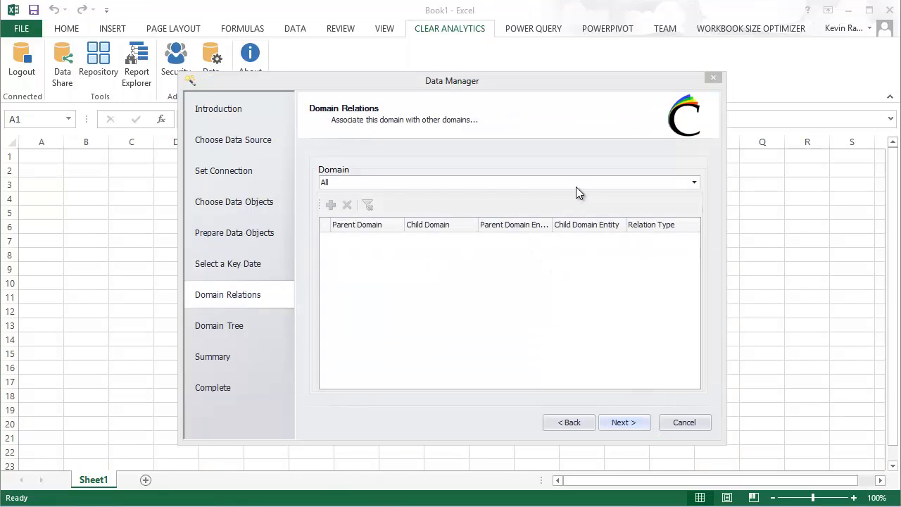
Step: Add an InnerJoin relation from SalesOrderDetail to SalesOrderHeader on SalesOrderID
{"action": "left_click", "coordinate": [693, 181]}
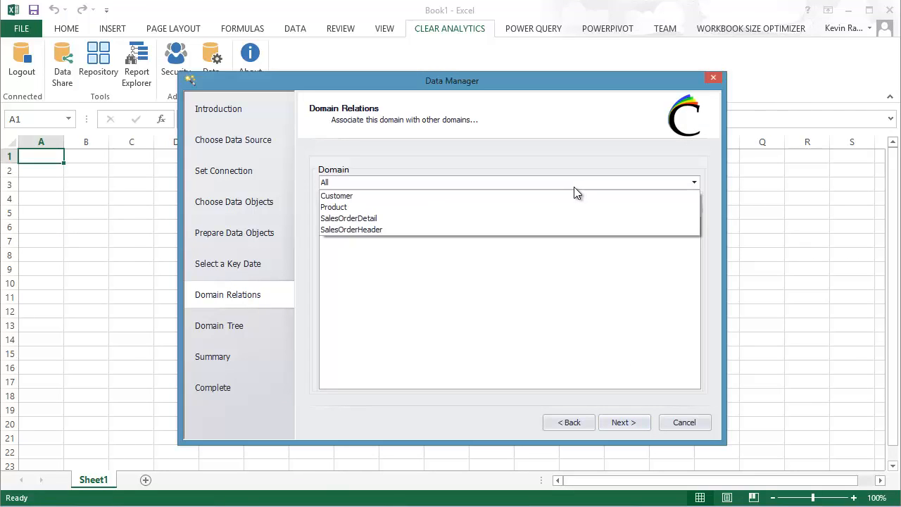
{"action": "left_click", "coordinate": [349, 218]}
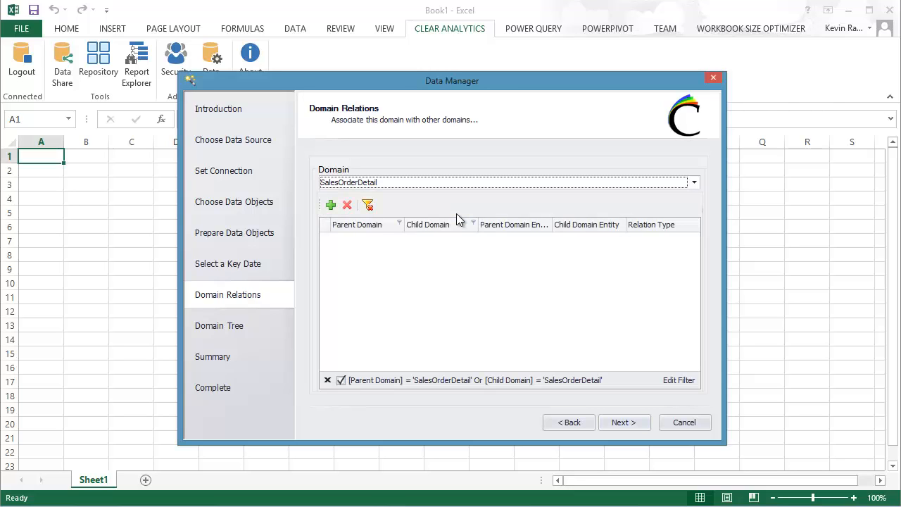
{"action": "left_click", "coordinate": [331, 204]}
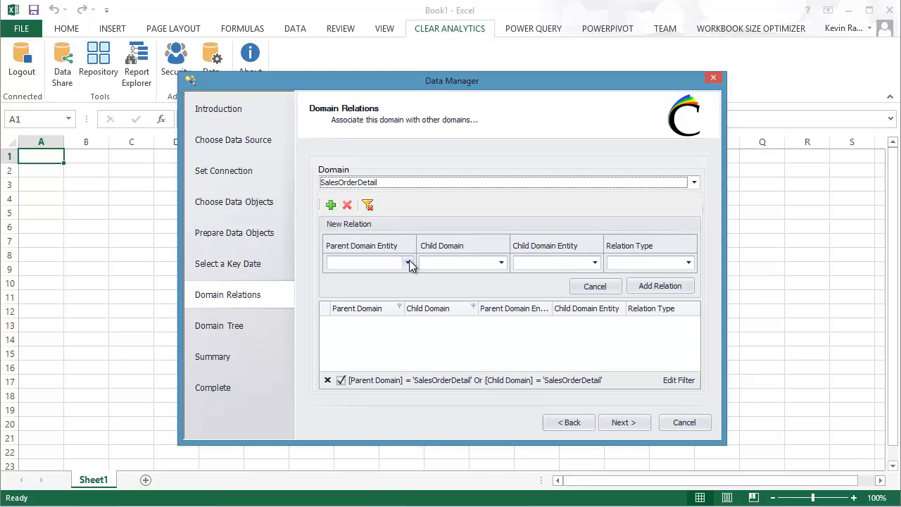
{"action": "left_click", "coordinate": [407, 263]}
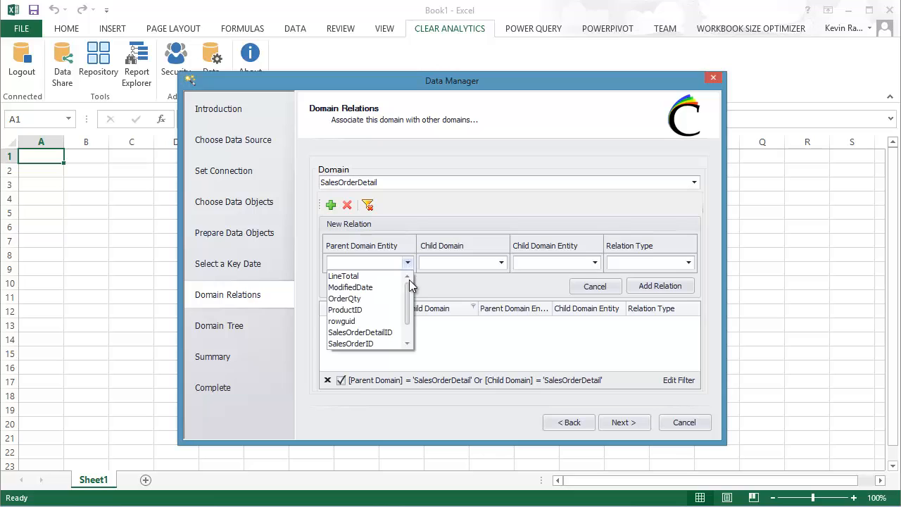
{"action": "left_click", "coordinate": [351, 344]}
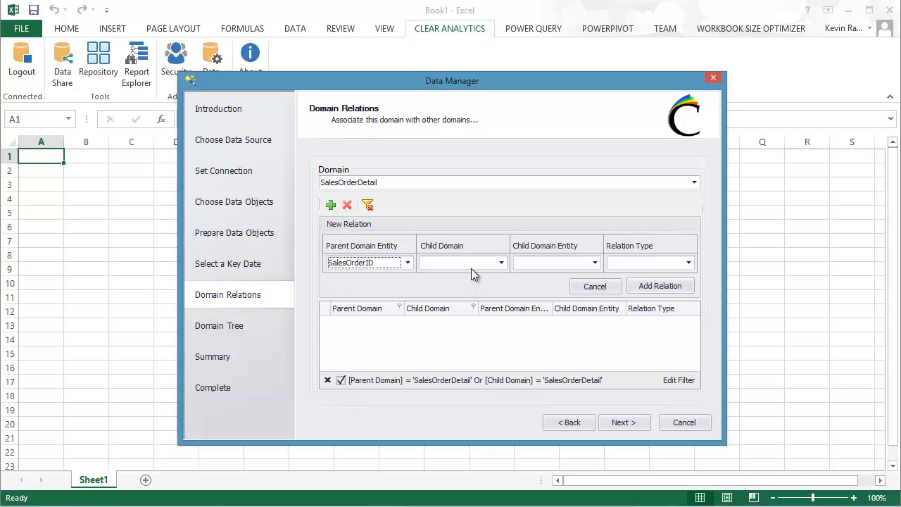
{"action": "mouse_move", "coordinate": [480, 303]}
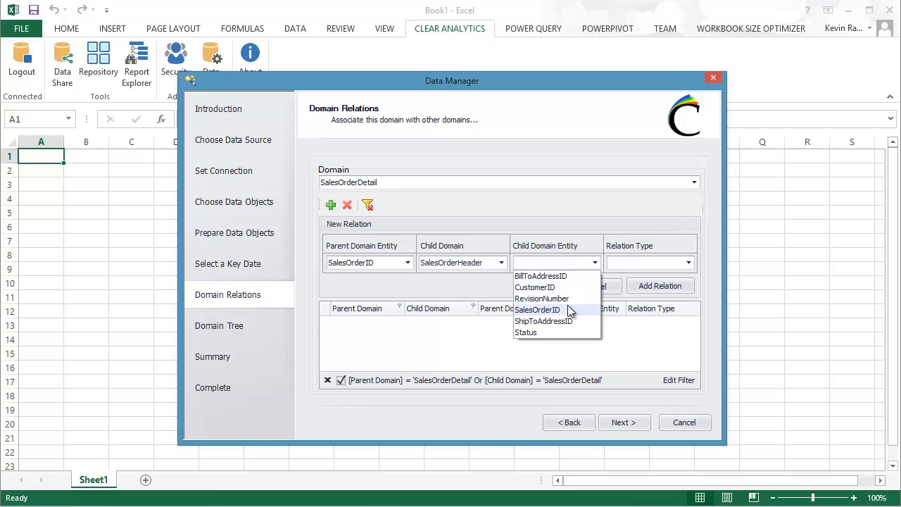
{"action": "left_click", "coordinate": [687, 263]}
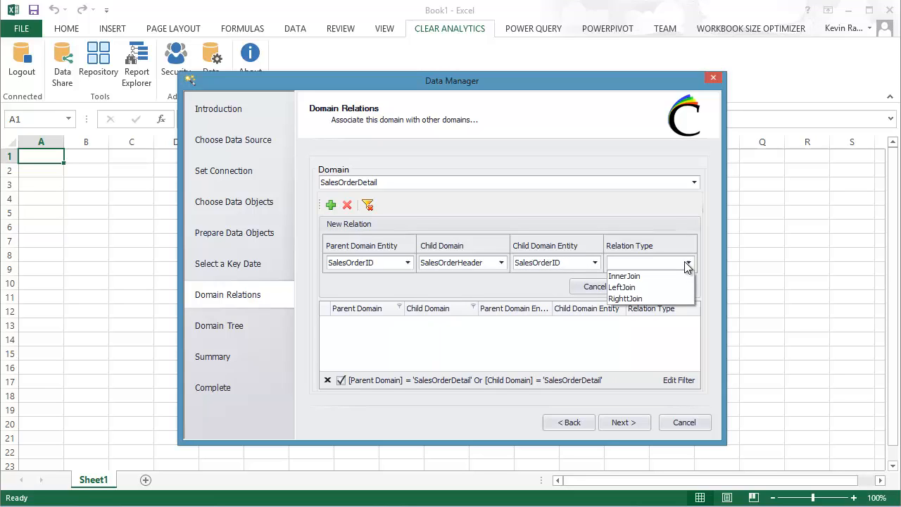
{"action": "left_click", "coordinate": [623, 274]}
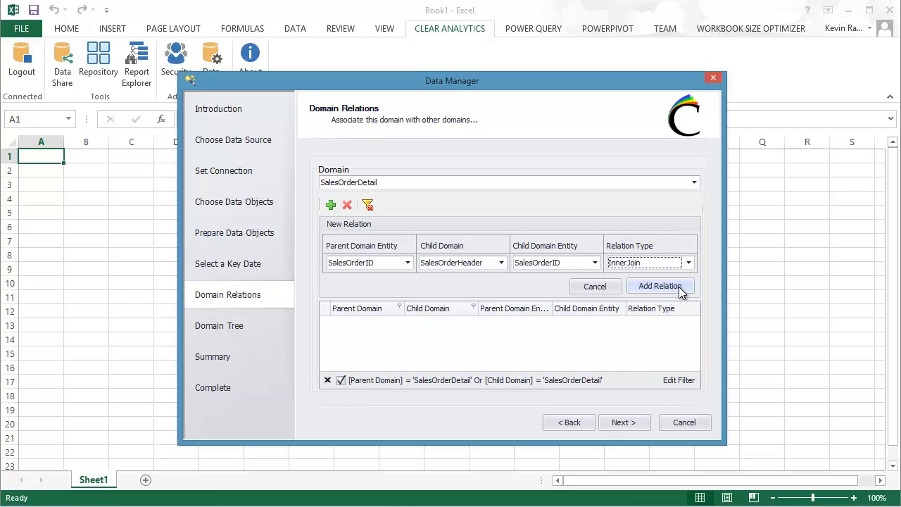
{"action": "left_click", "coordinate": [659, 286]}
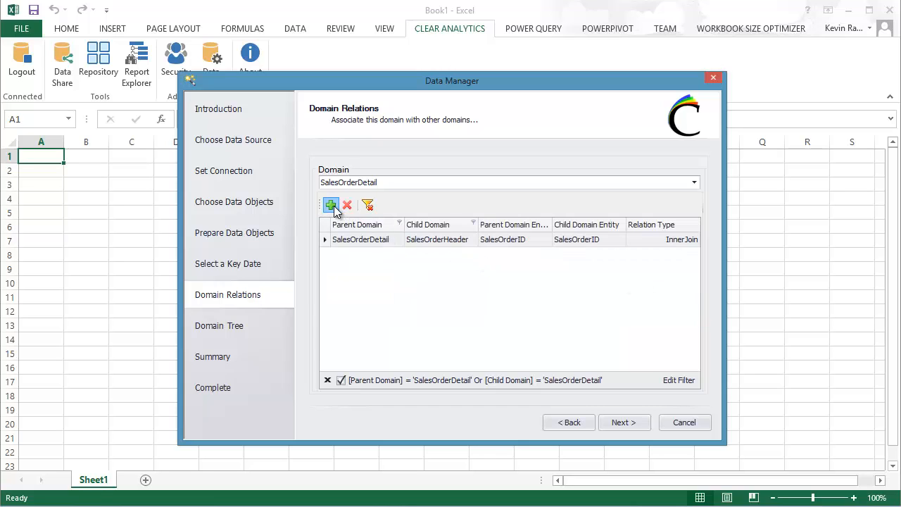
Step: Add an InnerJoin relation from SalesOrderDetail to Product on ProductID
{"action": "left_click", "coordinate": [331, 206]}
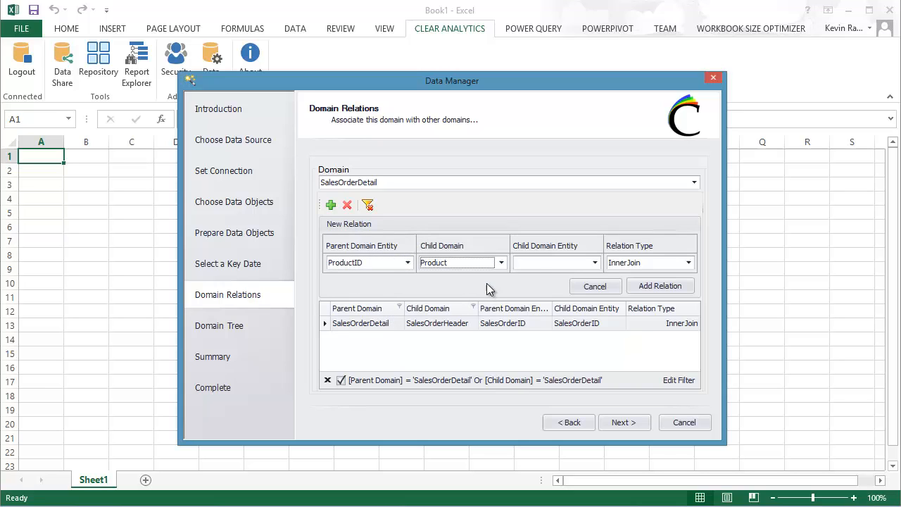
{"action": "left_click", "coordinate": [556, 262]}
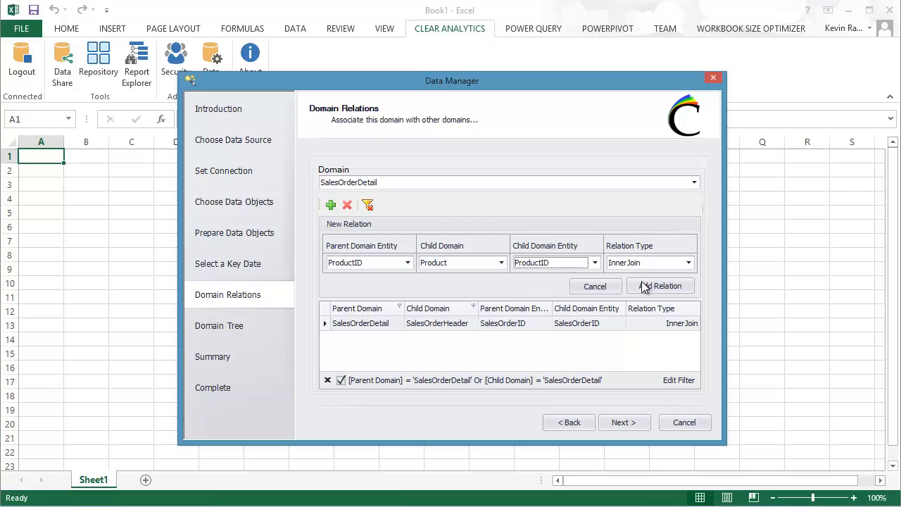
{"action": "left_click", "coordinate": [659, 286]}
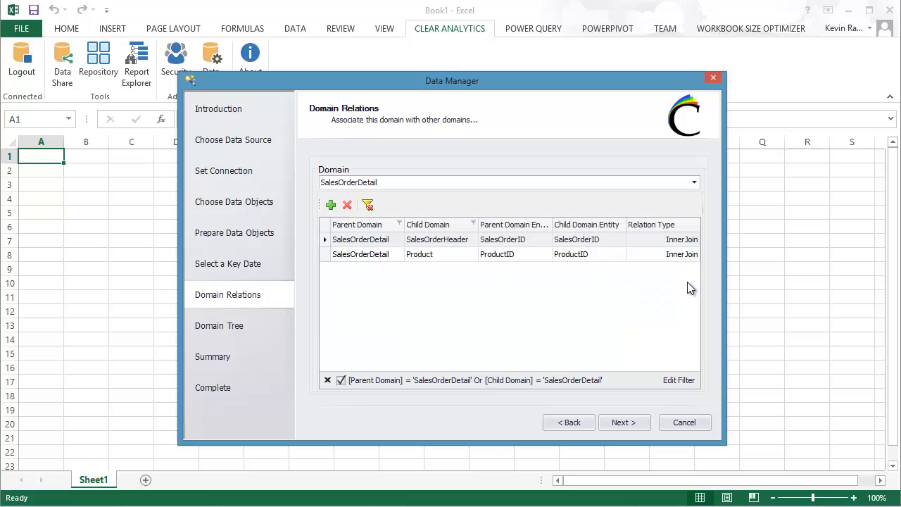
{"action": "mouse_move", "coordinate": [674, 284]}
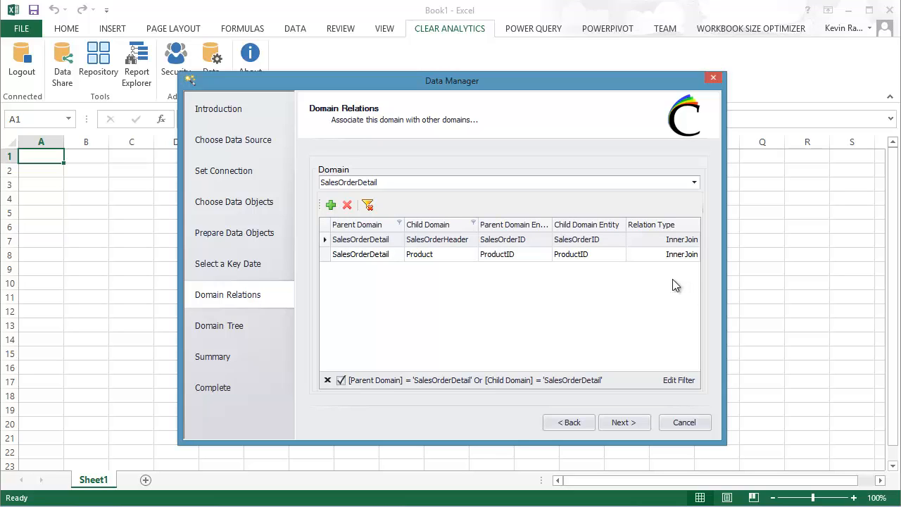
Step: Add an InnerJoin relation from SalesOrderHeader to Customer on CustomerID and show all domains' relations
{"action": "left_click", "coordinate": [693, 182]}
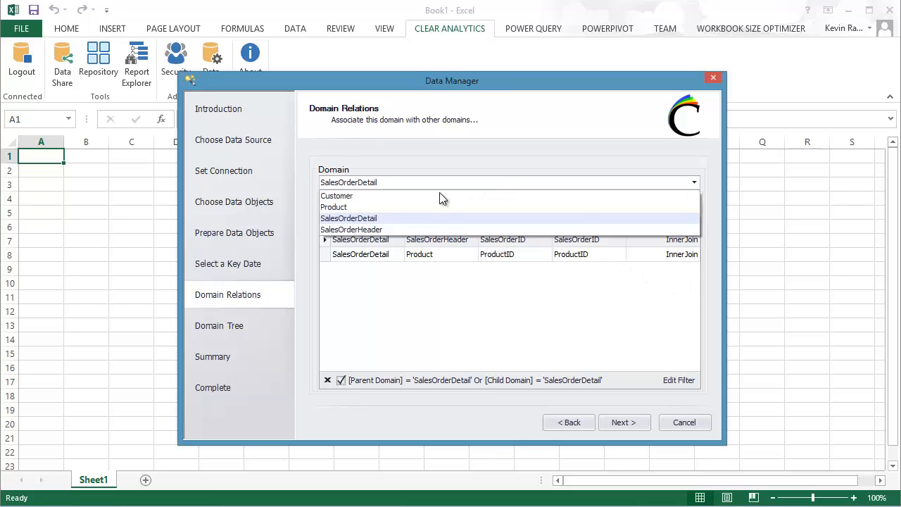
{"action": "left_click", "coordinate": [352, 228]}
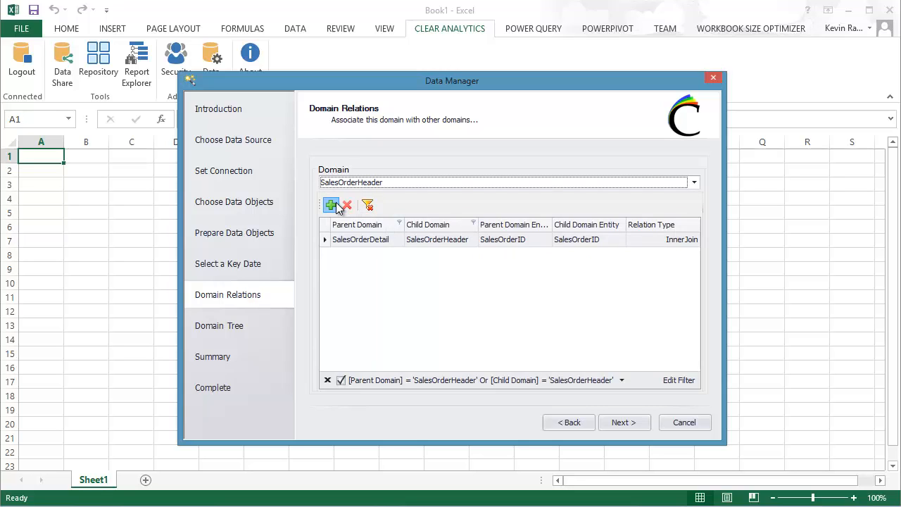
{"action": "left_click", "coordinate": [331, 206]}
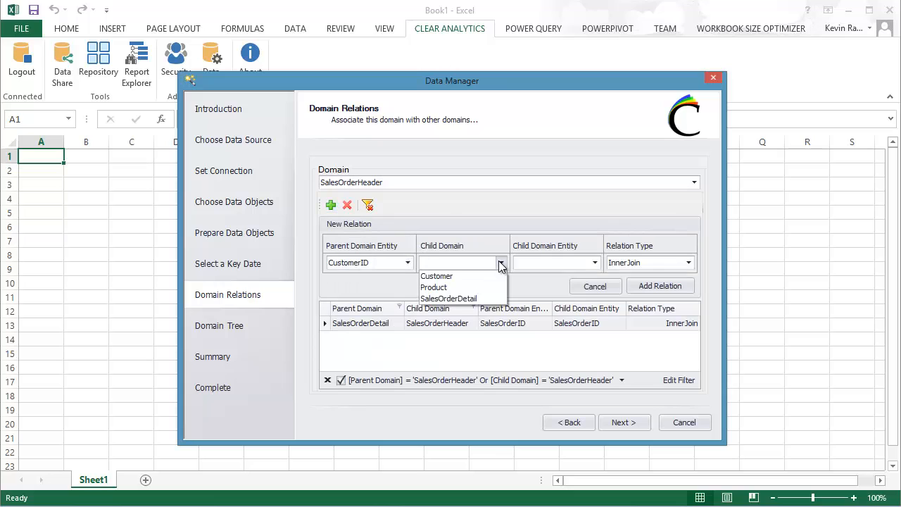
{"action": "left_click", "coordinate": [437, 274]}
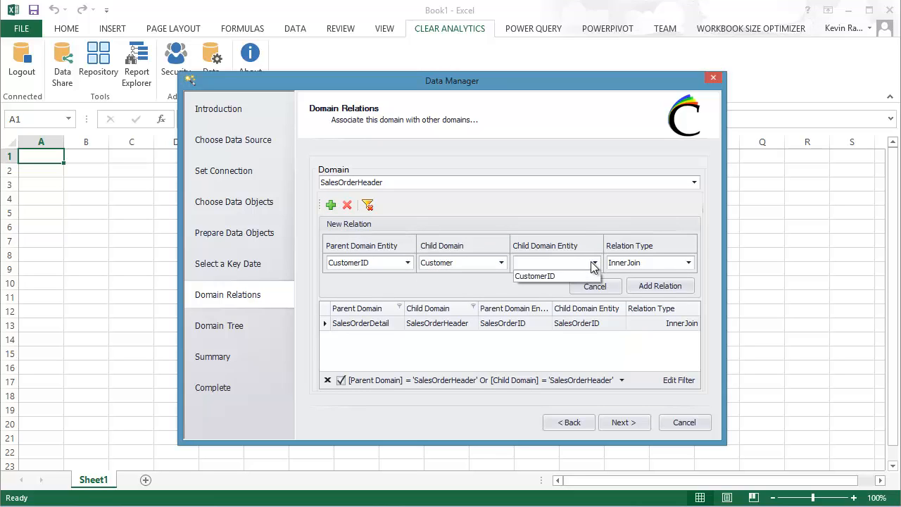
{"action": "left_click", "coordinate": [535, 274]}
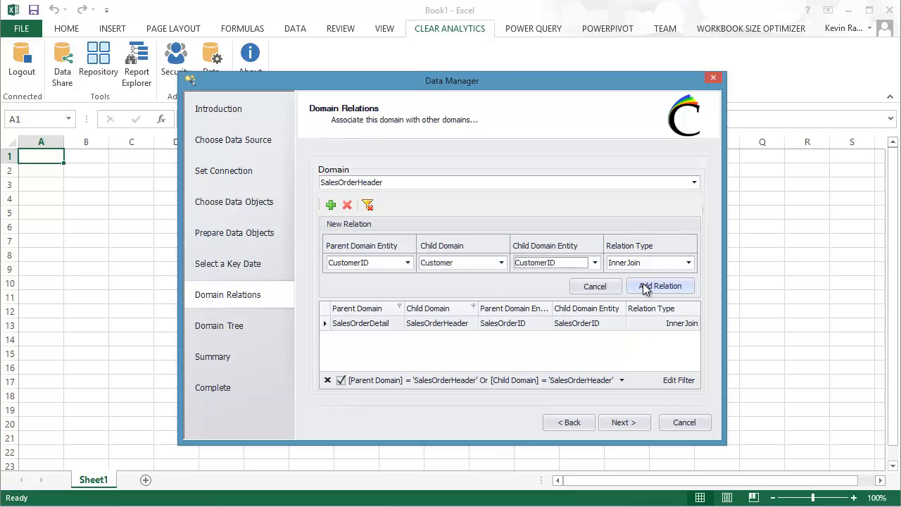
{"action": "left_click", "coordinate": [659, 286]}
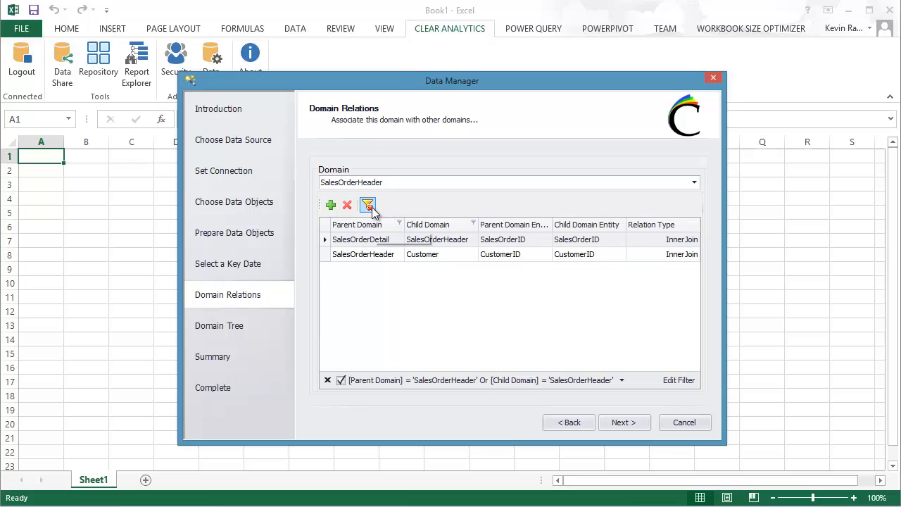
{"action": "left_click", "coordinate": [366, 206]}
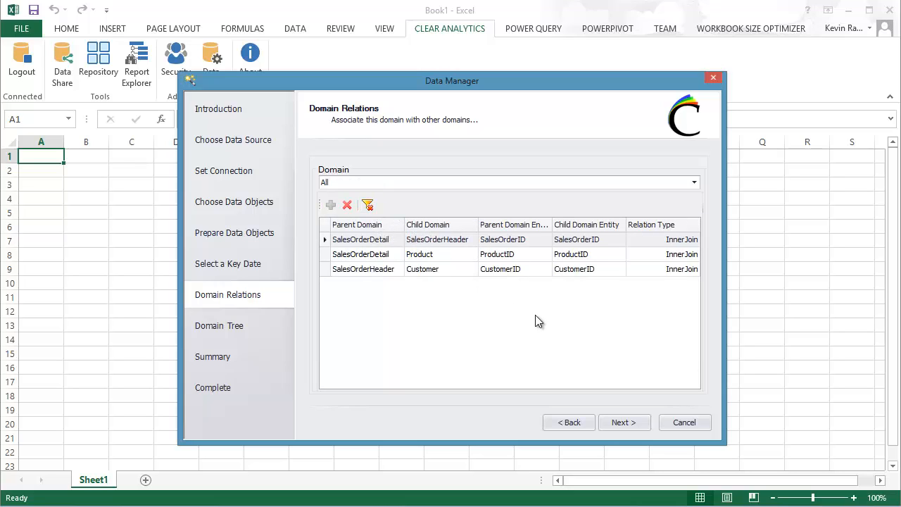
{"action": "mouse_move", "coordinate": [549, 338]}
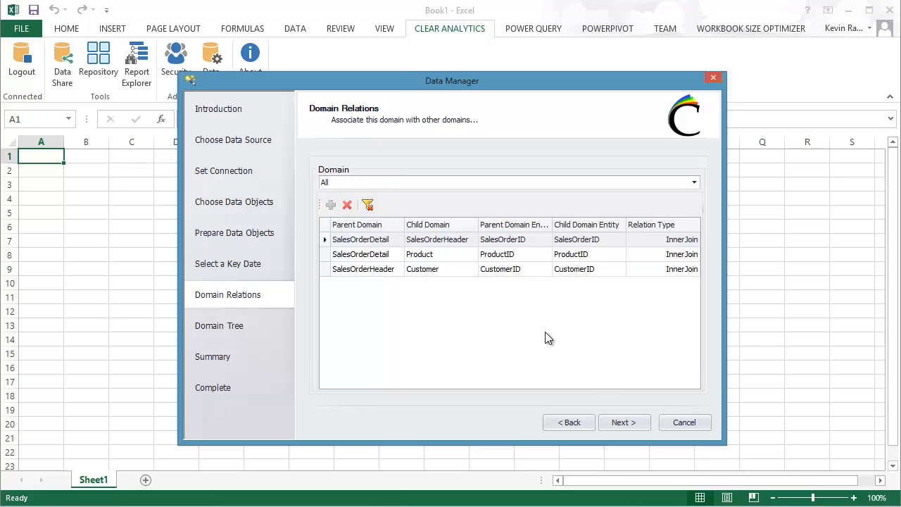
{"action": "left_click", "coordinate": [624, 422]}
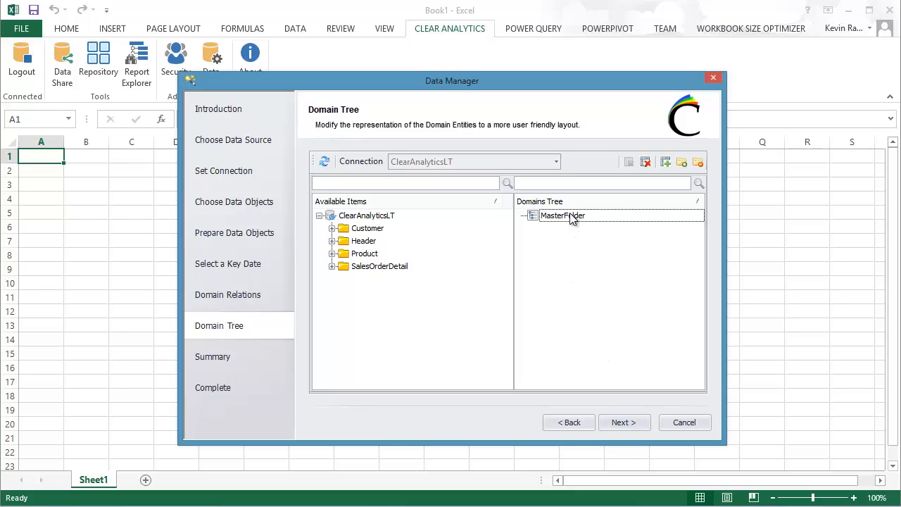
Step: Add a group under MasterFolder and rename it Sales
{"action": "left_click", "coordinate": [665, 162]}
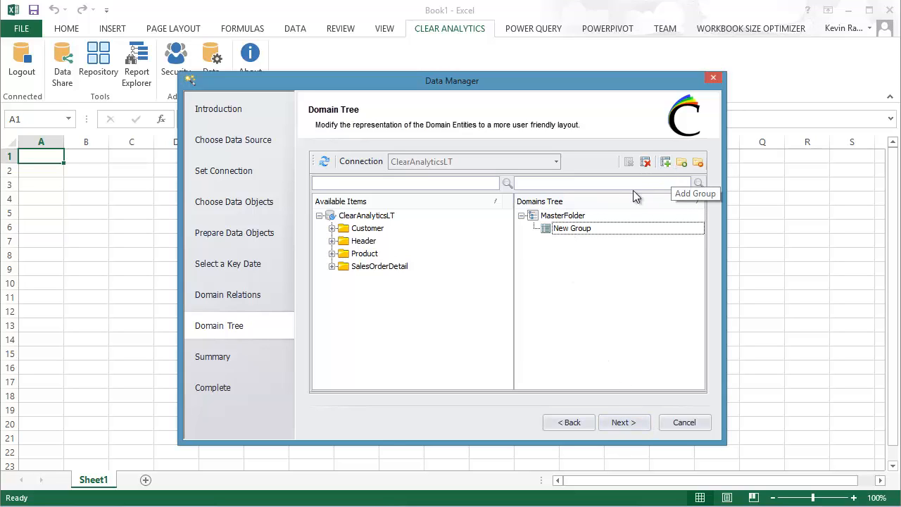
{"action": "double_click", "coordinate": [571, 229]}
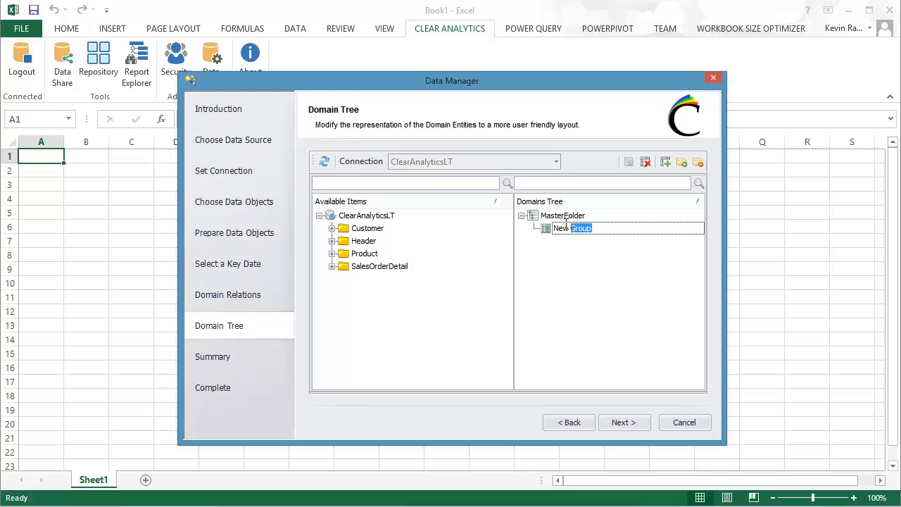
{"action": "type", "text": "Sale"}
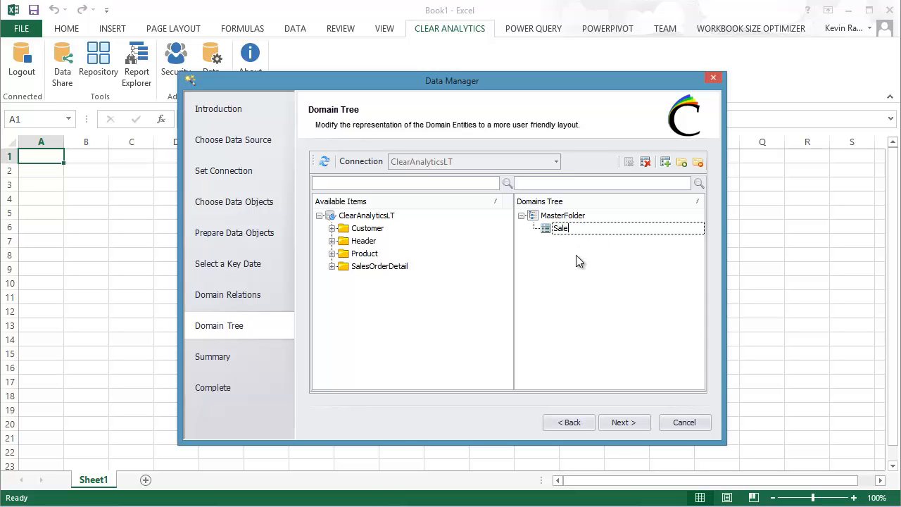
{"action": "type", "text": "s"}
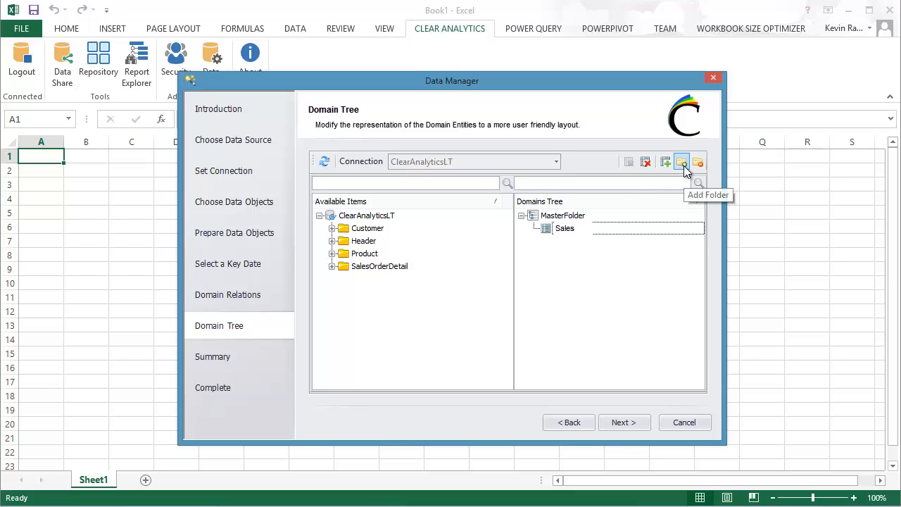
Step: Add a Details folder inside Sales and list SalesOrderDetail's fields
{"action": "left_click", "coordinate": [681, 162]}
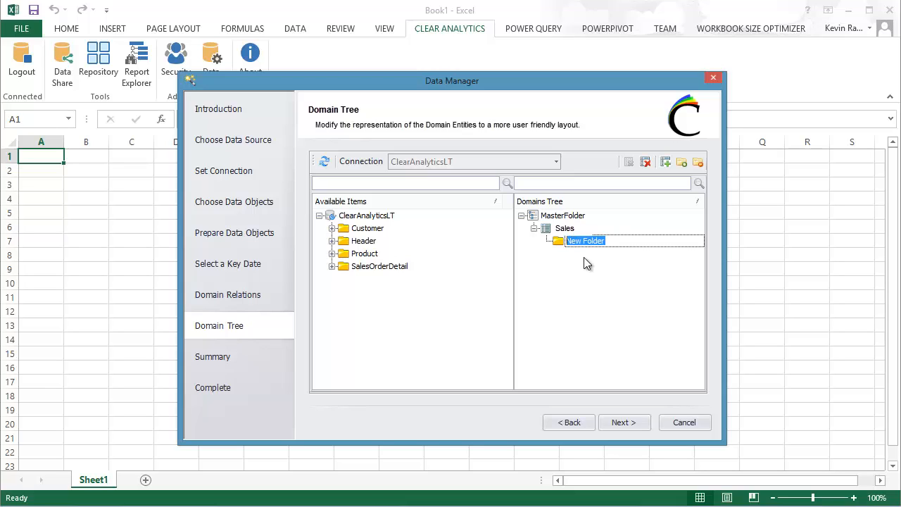
{"action": "type", "text": "Details"}
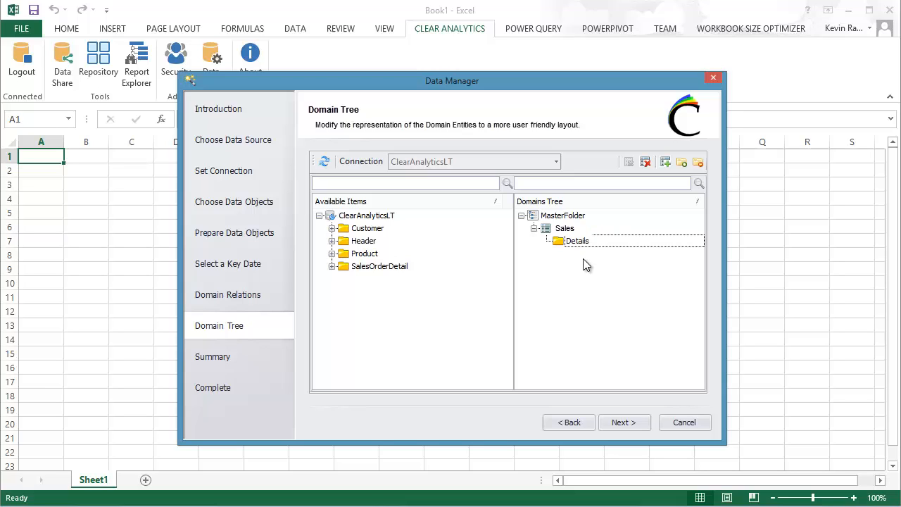
{"action": "mouse_move", "coordinate": [457, 259]}
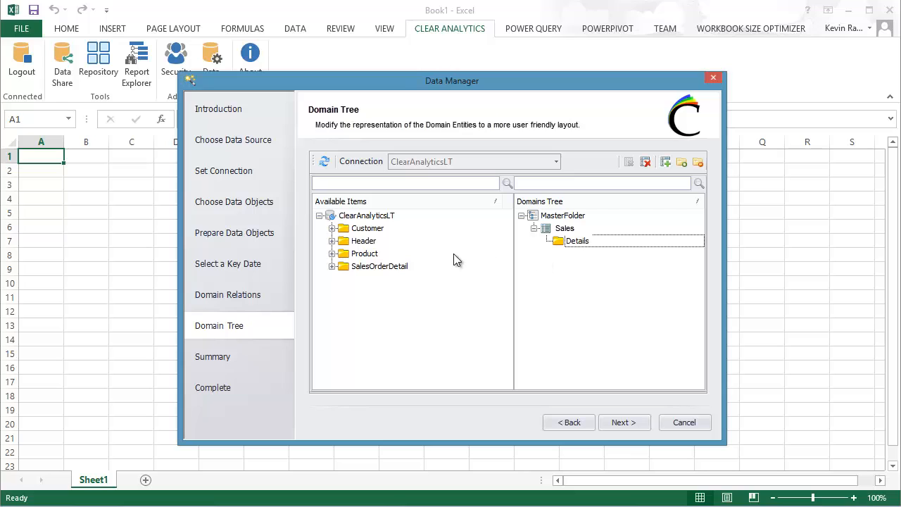
{"action": "left_click", "coordinate": [332, 266]}
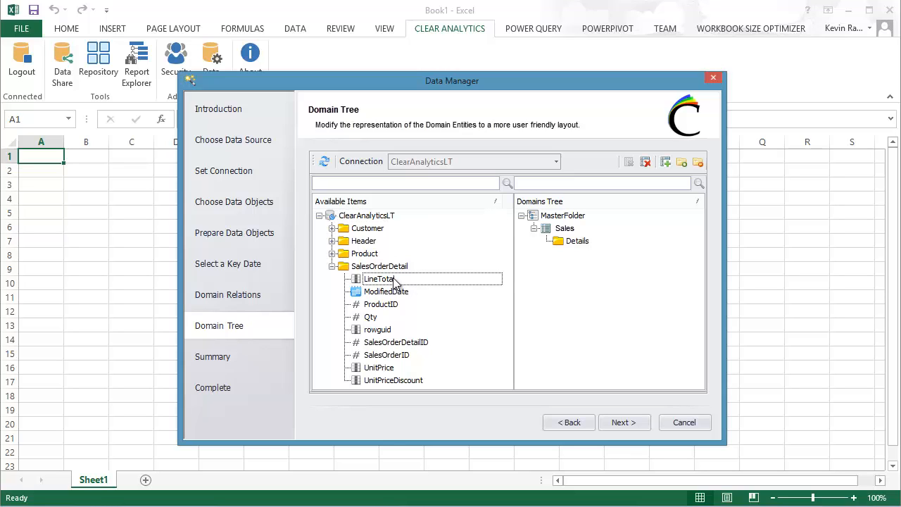
Step: Put LineTotal, Qty and UnitPrice into Details and place the Header table under Sales
{"action": "left_click_drag", "start_coordinate": [378, 279], "coordinate": [577, 253]}
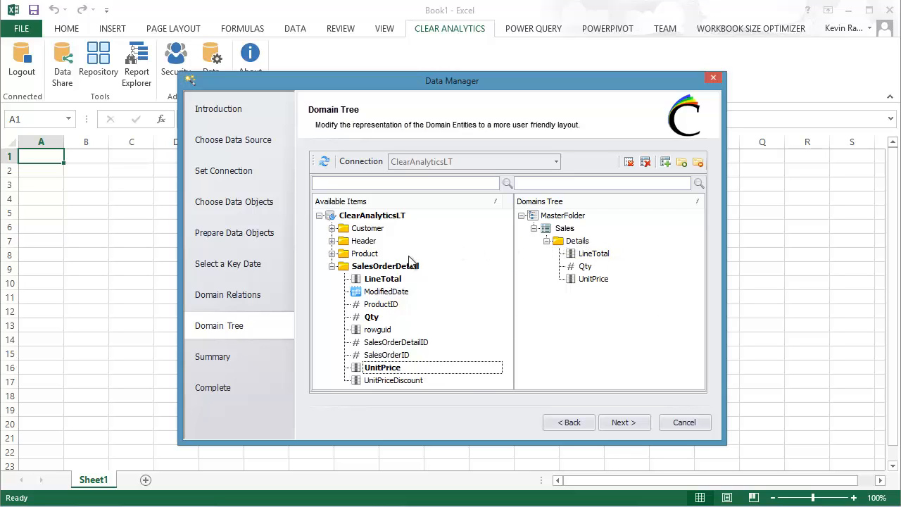
{"action": "left_click", "coordinate": [332, 265]}
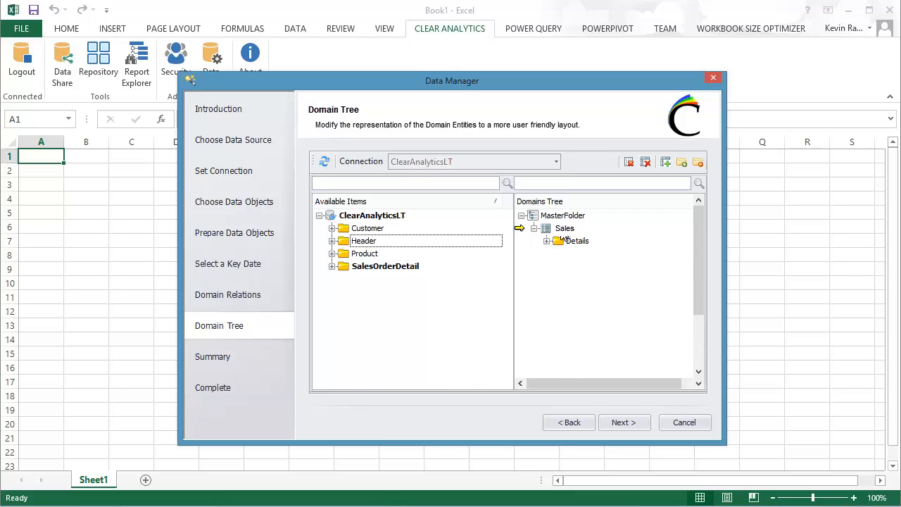
{"action": "left_click", "coordinate": [548, 253]}
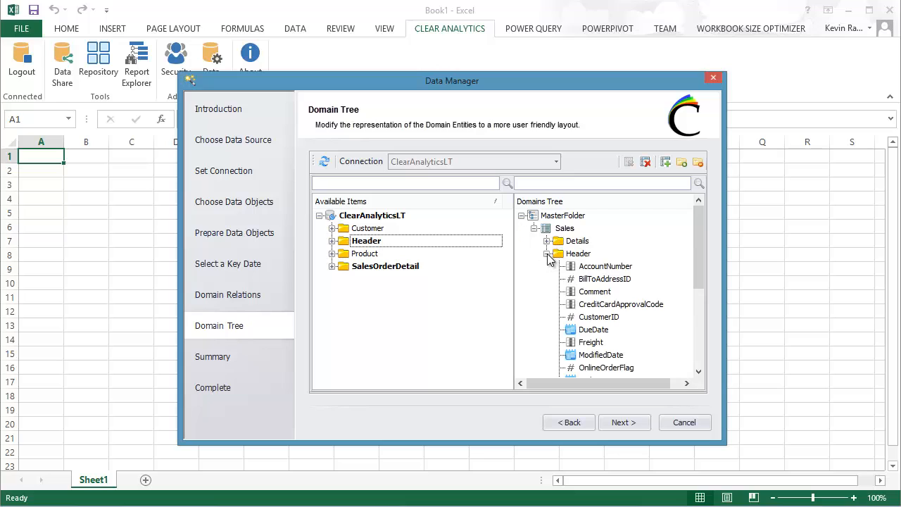
{"action": "left_click", "coordinate": [549, 253]}
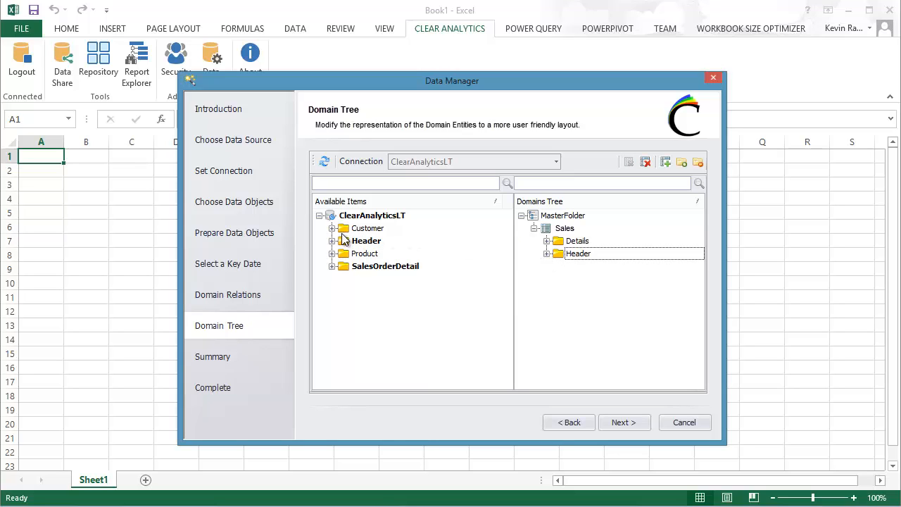
{"action": "left_click", "coordinate": [332, 253]}
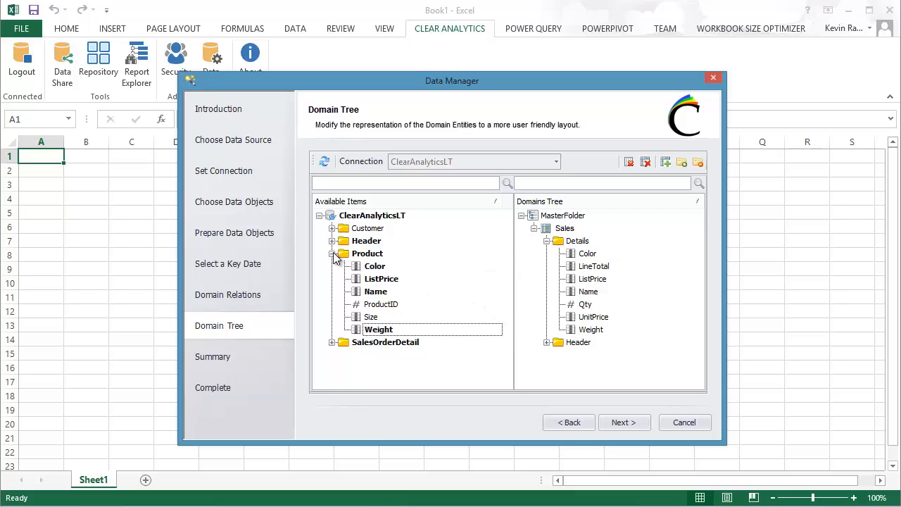
Step: Add Customer's EmailAddress, FirstName and LastName fields to the Header folder
{"action": "left_click", "coordinate": [332, 229]}
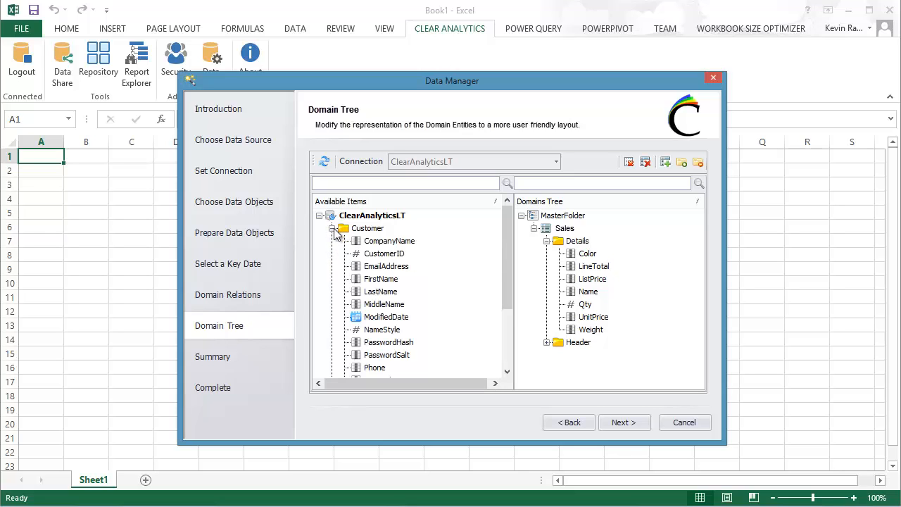
{"action": "left_click", "coordinate": [546, 239]}
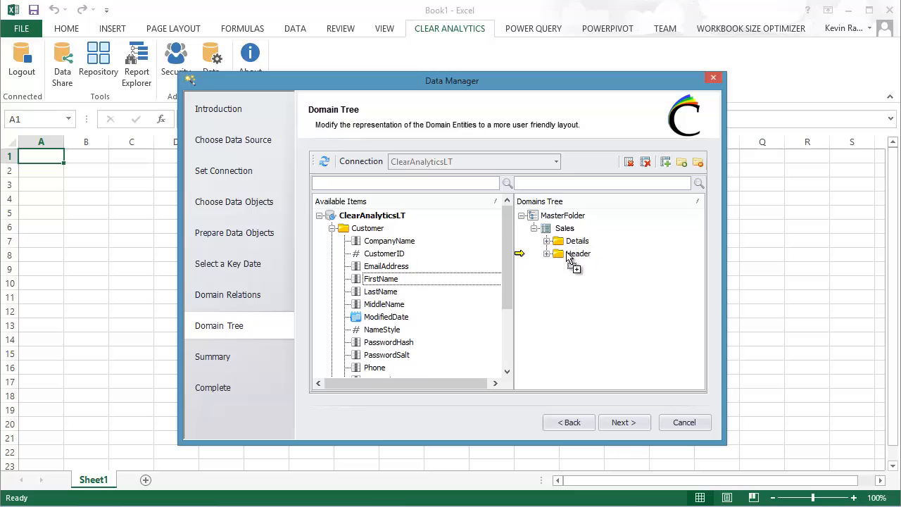
{"action": "left_click", "coordinate": [549, 254]}
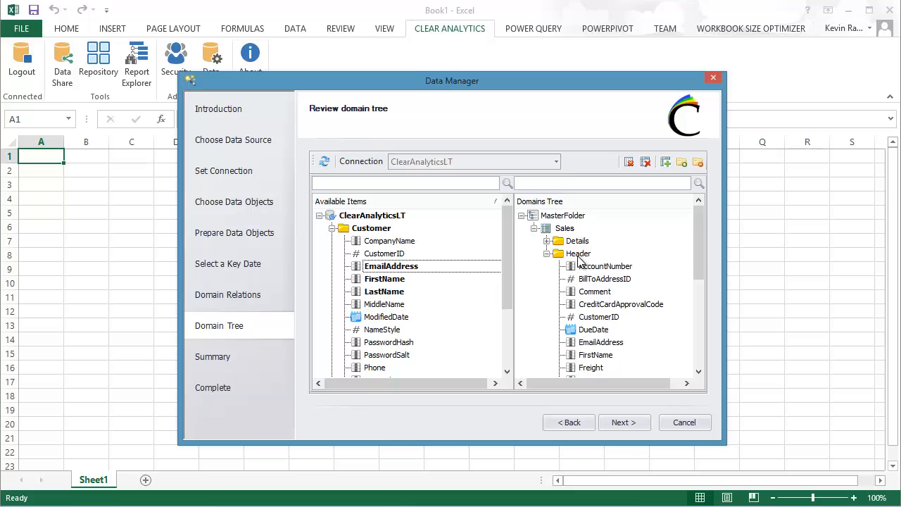
{"action": "mouse_move", "coordinate": [482, 294]}
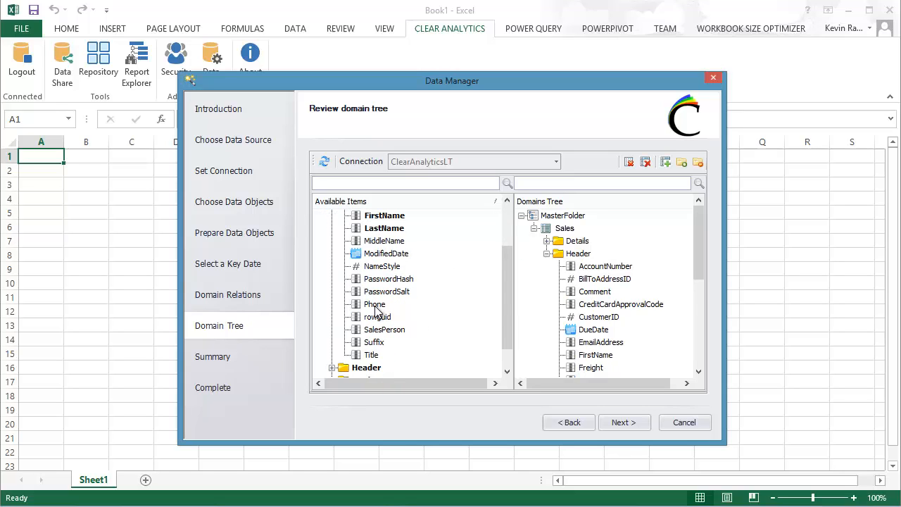
{"action": "left_click", "coordinate": [550, 254]}
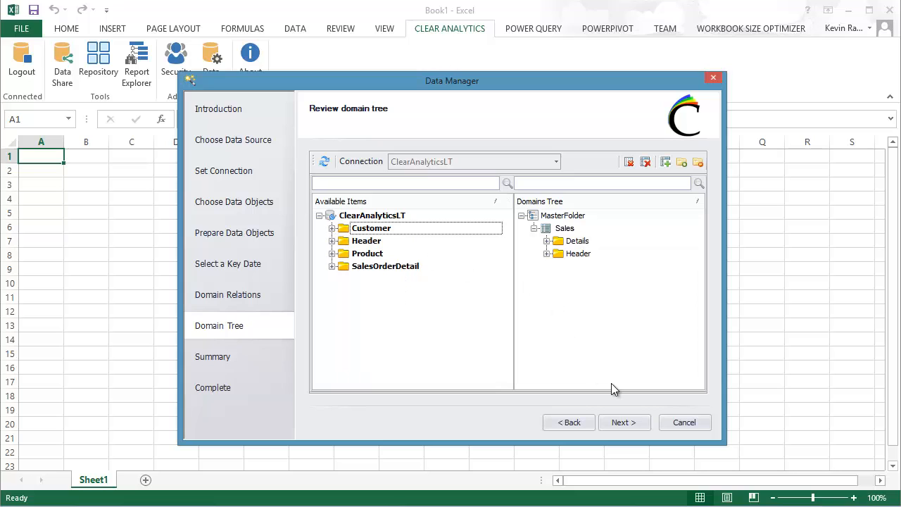
Step: Review the Summary, confirm importing the business domain into Clear Analytics, and finish the wizard
{"action": "left_click", "coordinate": [623, 423]}
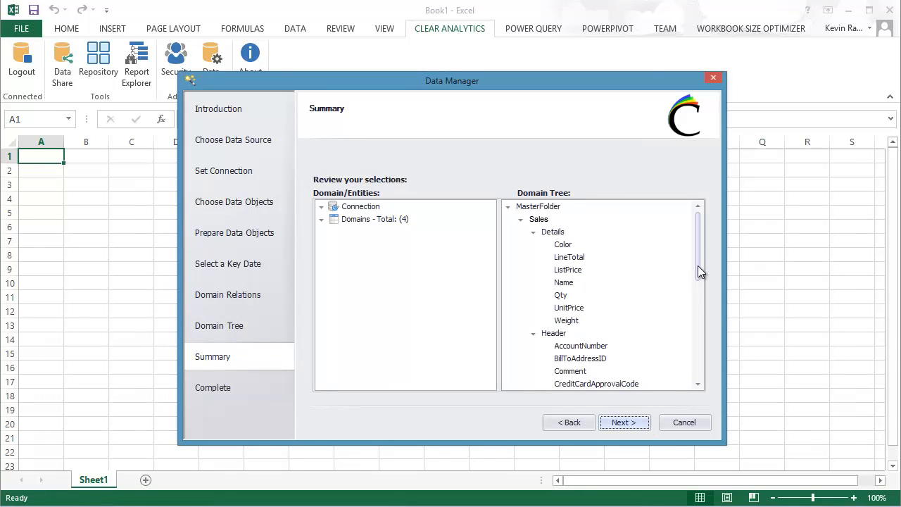
{"action": "scroll", "scroll_direction": "down", "scroll_amount": 3}
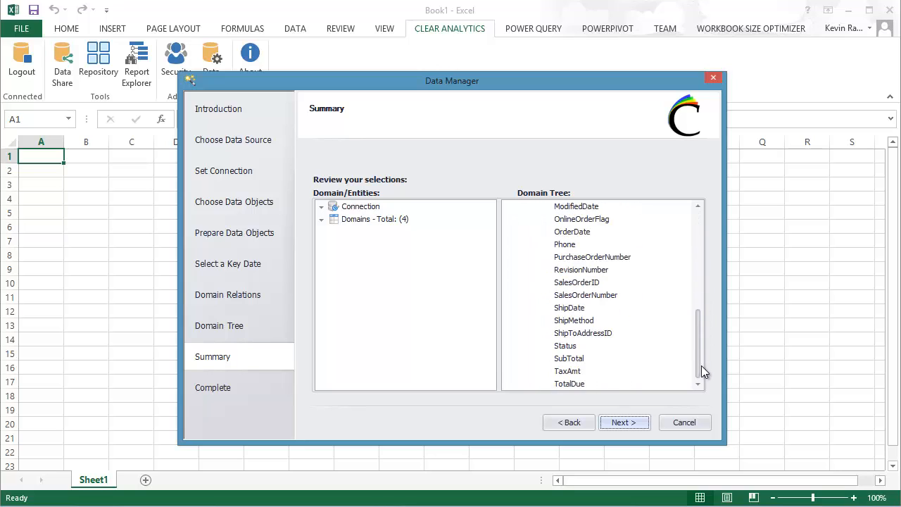
{"action": "mouse_move", "coordinate": [623, 423]}
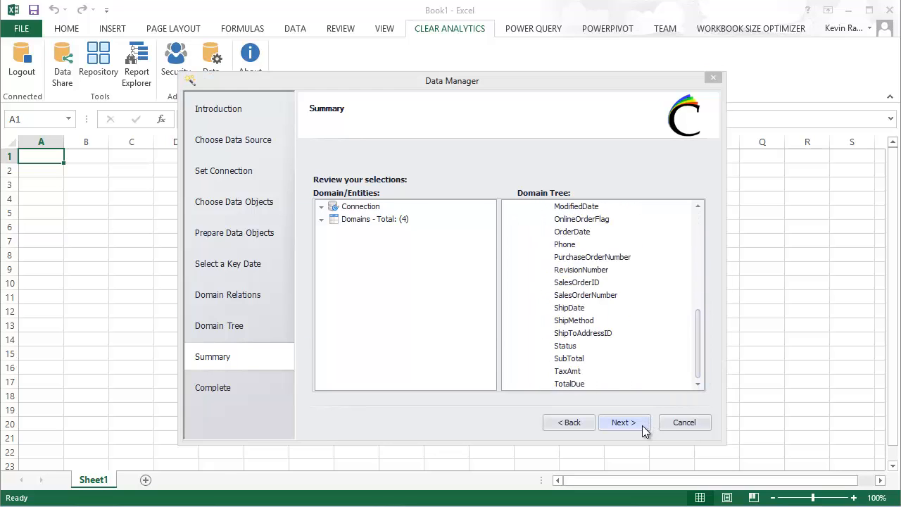
{"action": "left_click", "coordinate": [622, 422]}
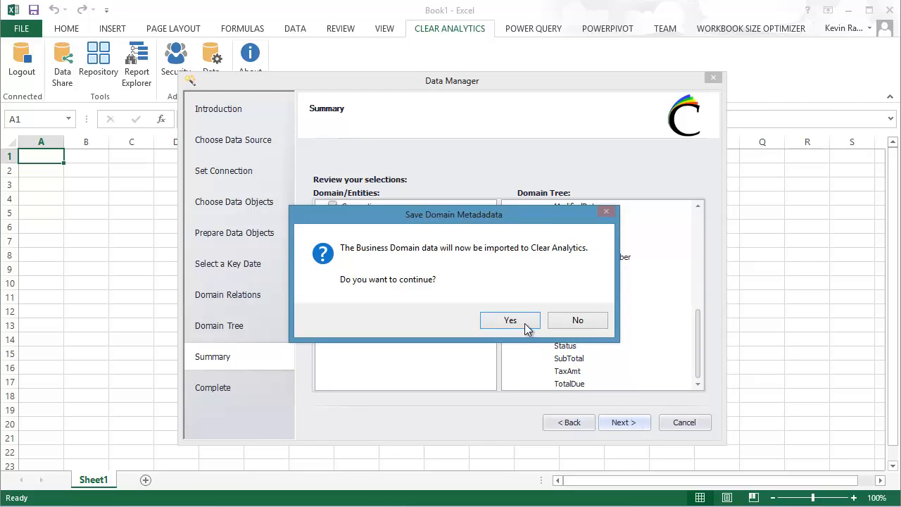
{"action": "left_click", "coordinate": [510, 319]}
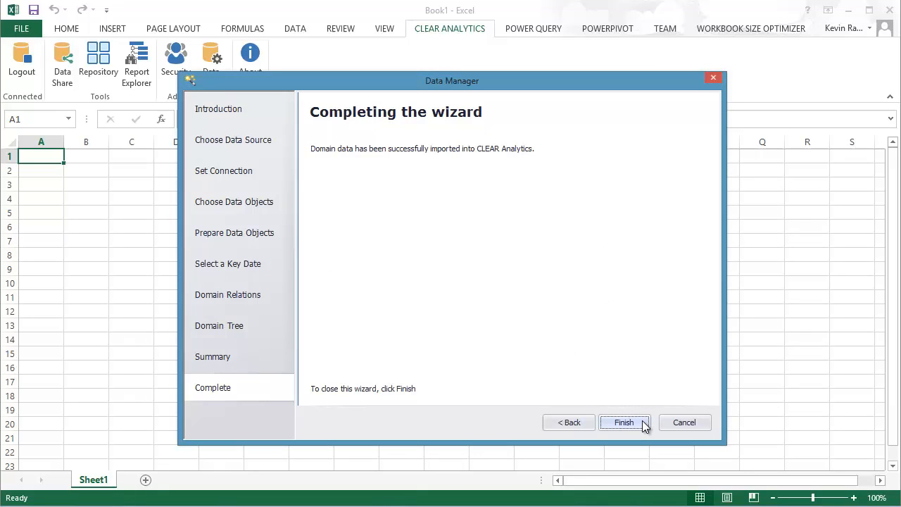
{"action": "left_click", "coordinate": [622, 422]}
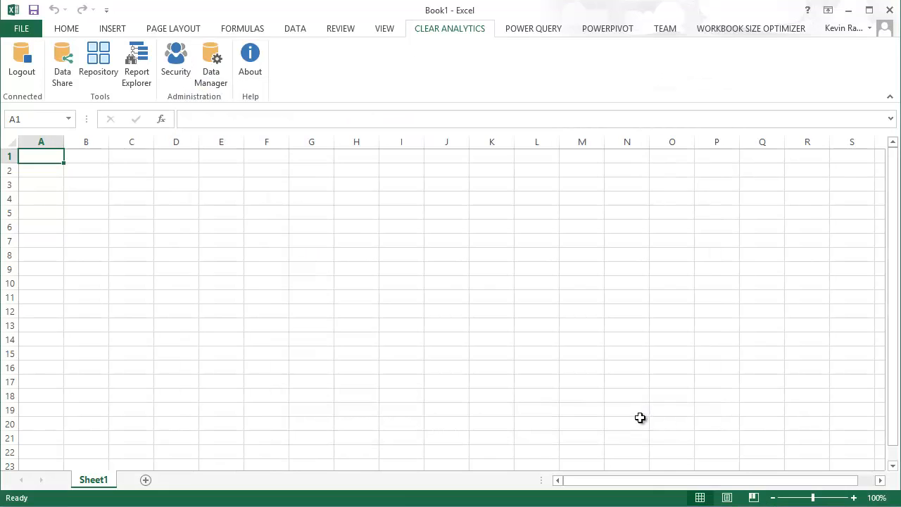
{"action": "mouse_move", "coordinate": [99, 64]}
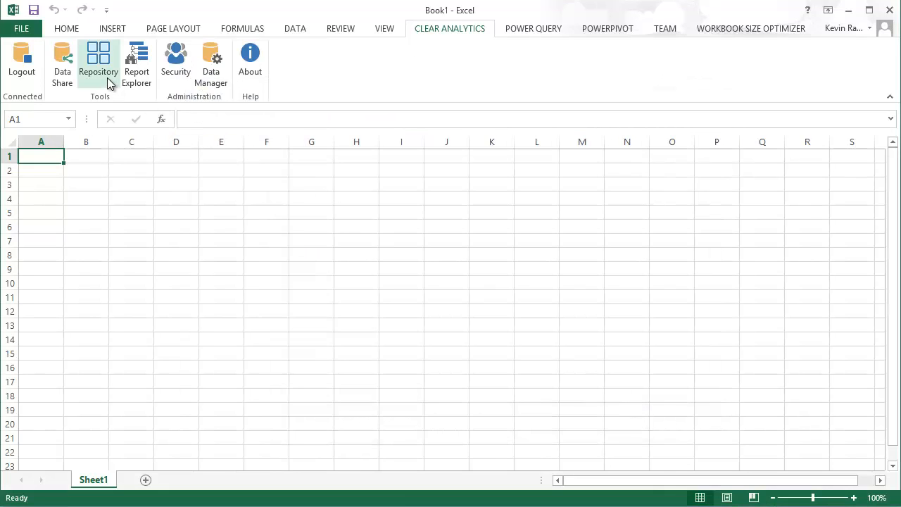